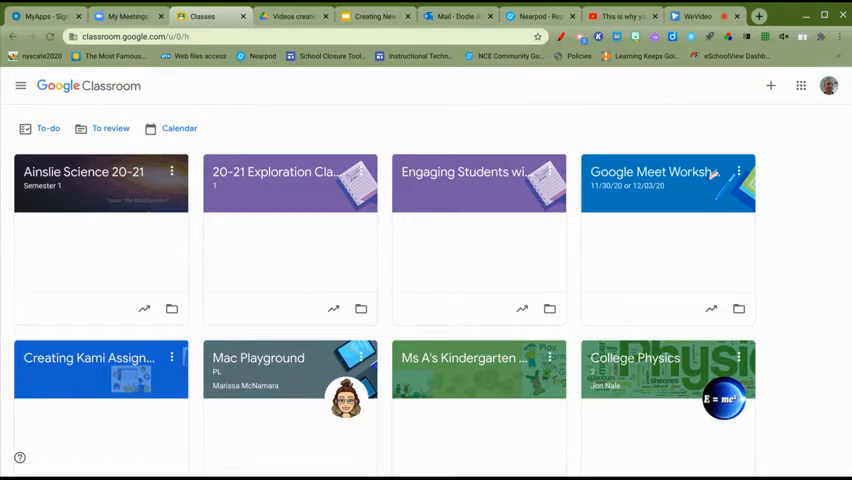
# - Look at the Semester 1 science class, then return to the classes list
pyautogui.click(84, 172)
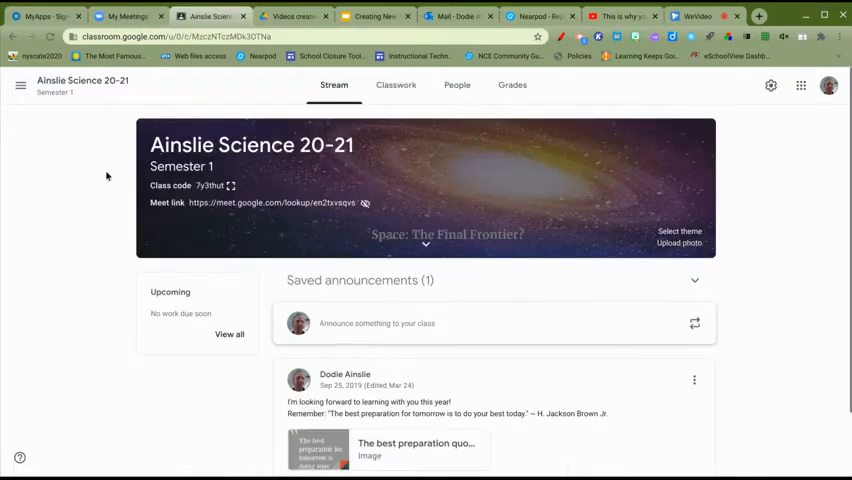
pyautogui.moveTo(524, 208)
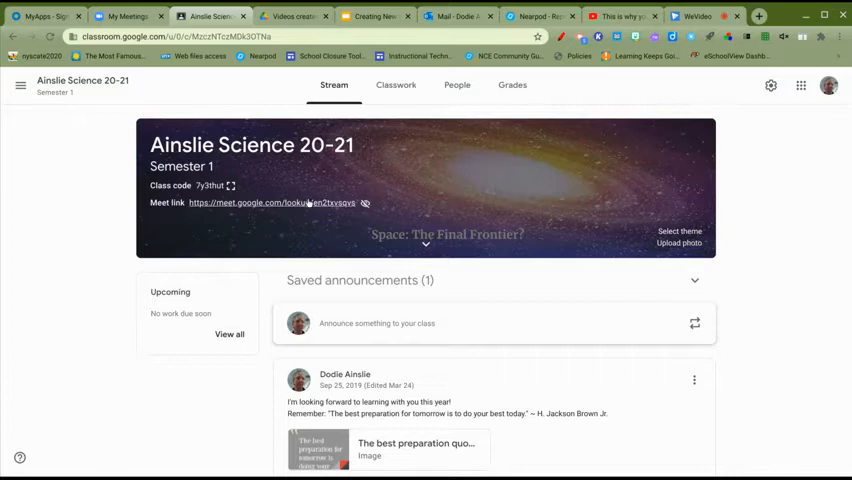
pyautogui.moveTo(446, 172)
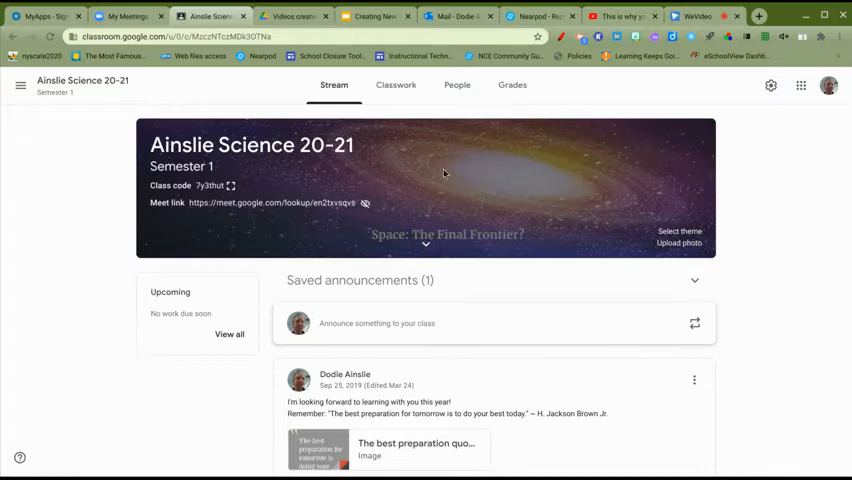
pyautogui.moveTo(108, 106)
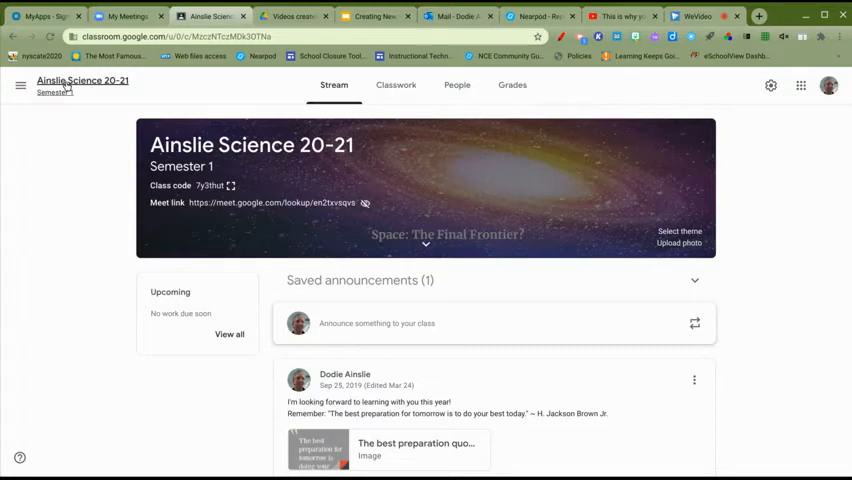
pyautogui.click(20, 84)
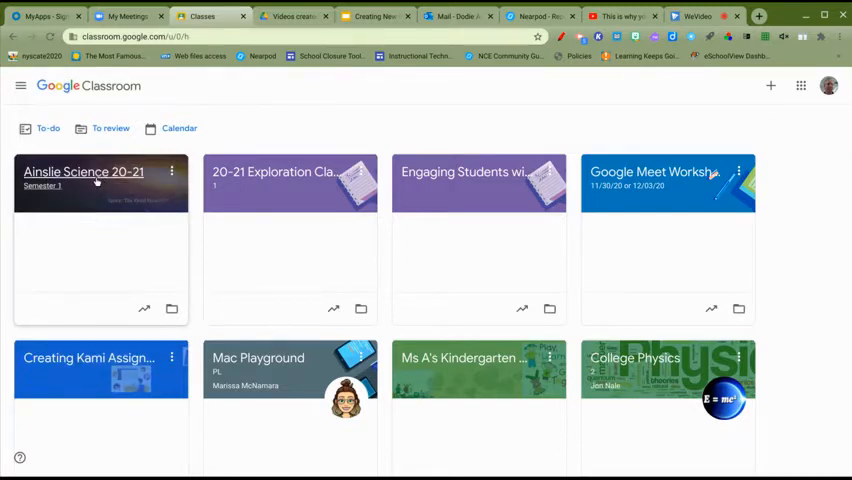
pyautogui.moveTo(452, 140)
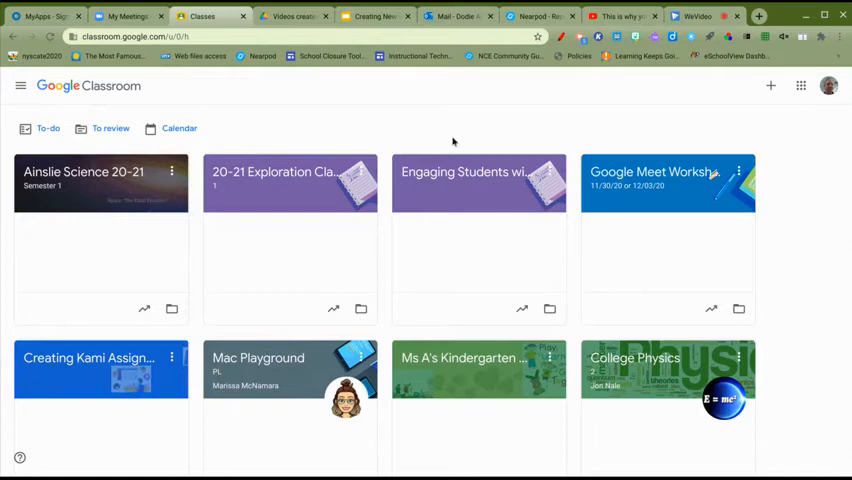
pyautogui.moveTo(724, 136)
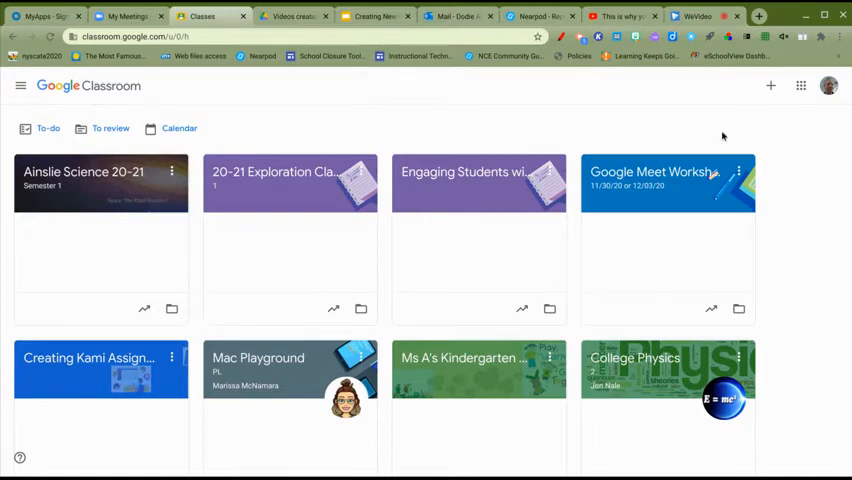
pyautogui.moveTo(764, 92)
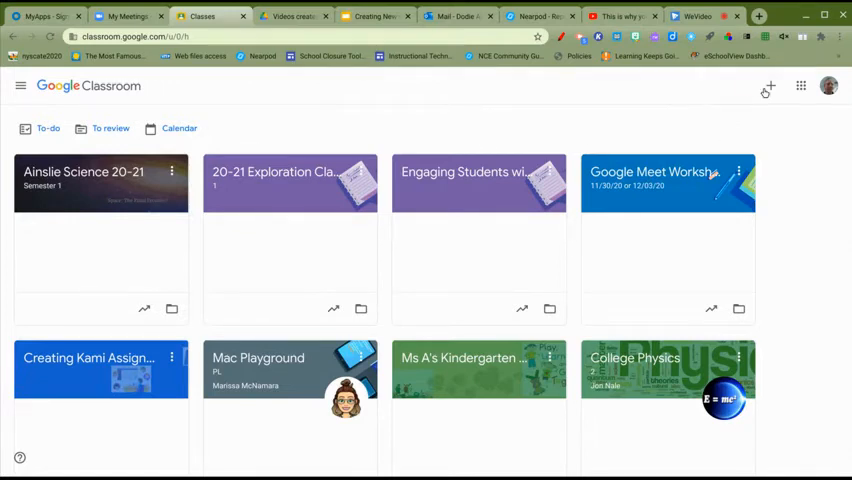
# - Create a class named 'Ainslie Science 20-21' with section 'Semester 2'
pyautogui.click(770, 86)
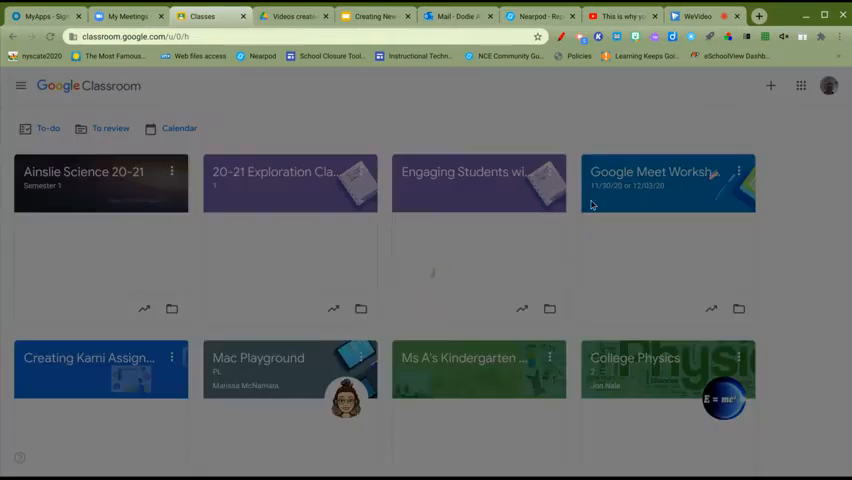
pyautogui.click(770, 84)
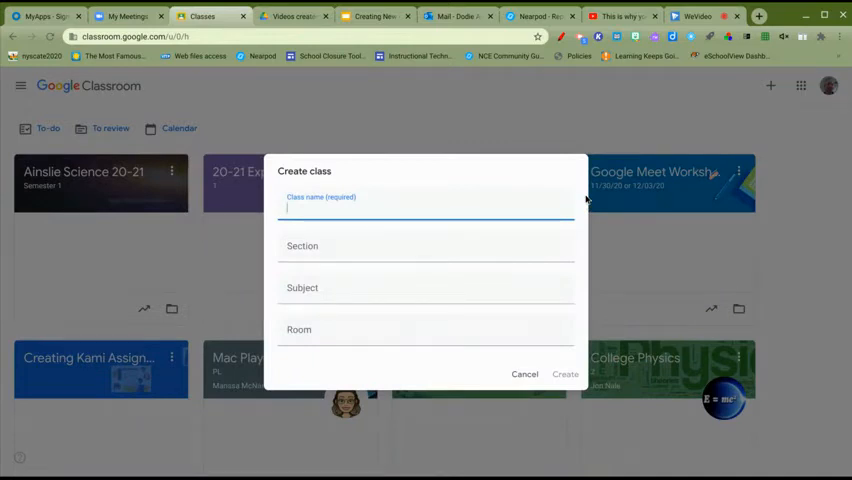
pyautogui.write('Ainslie C')
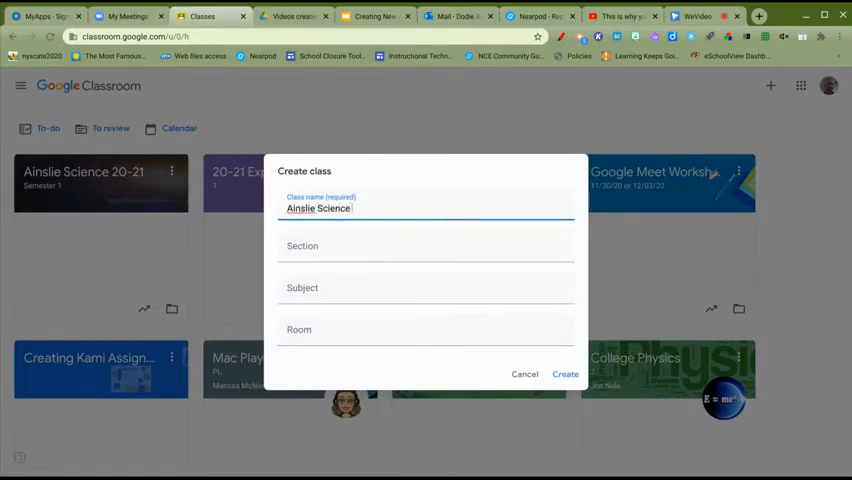
pyautogui.write('20-21')
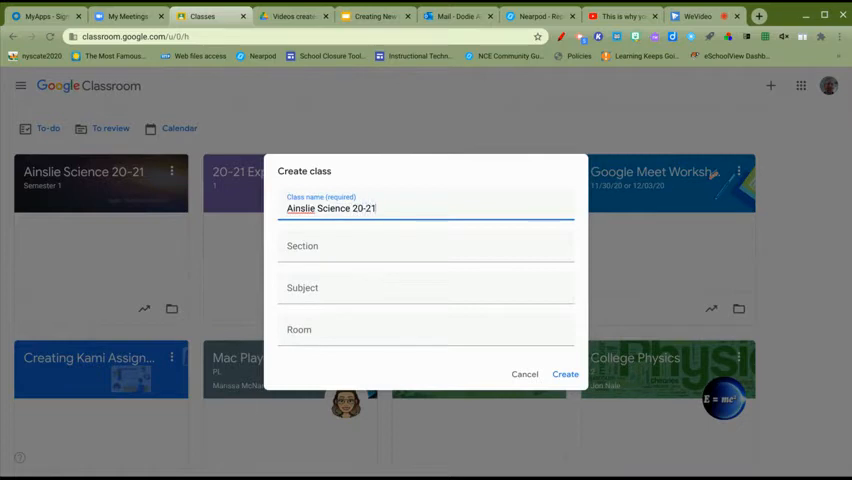
pyautogui.moveTo(320, 272)
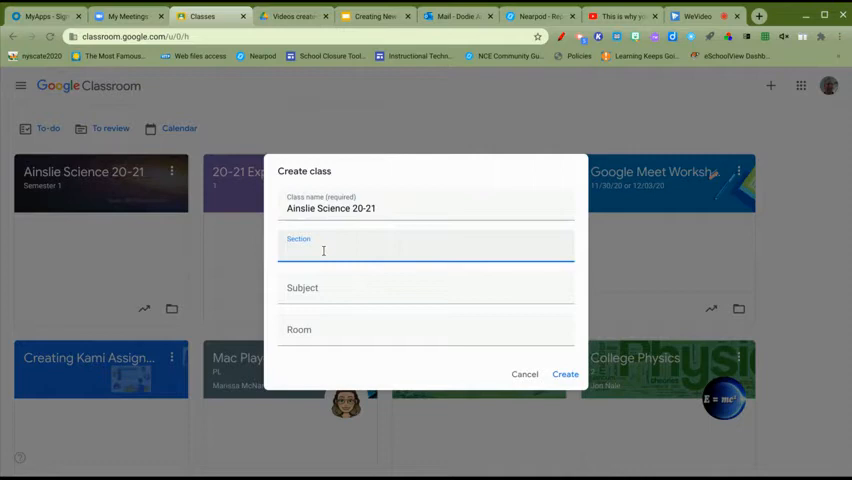
pyautogui.write('Semester')
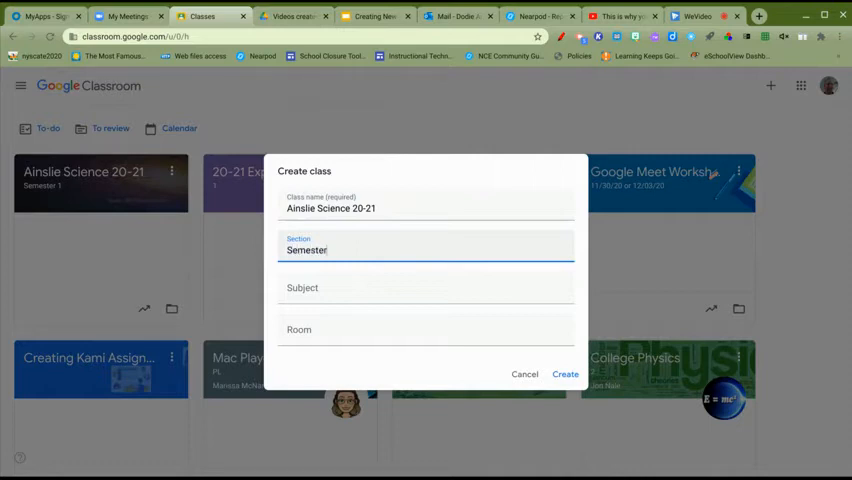
pyautogui.write('2')
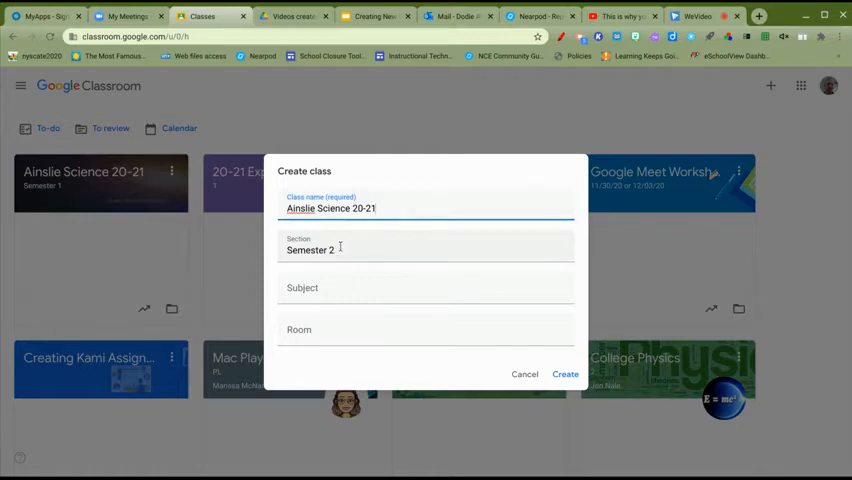
pyautogui.click(564, 374)
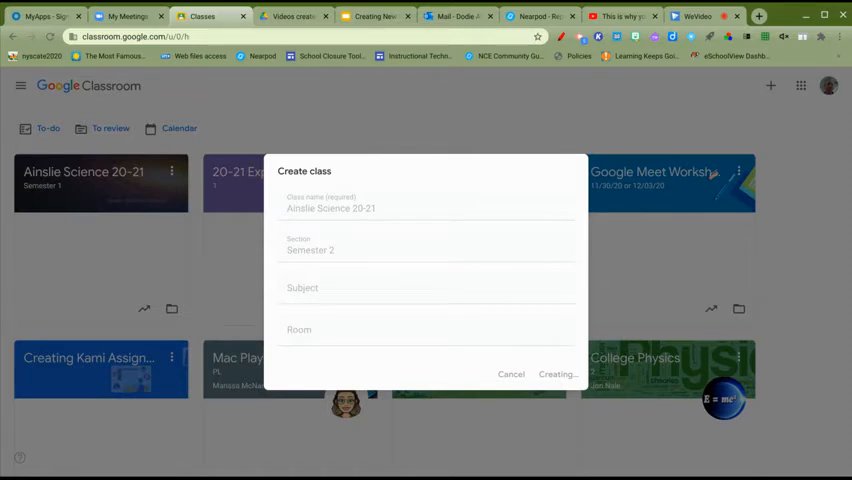
# - Change the class banner to the galaxy space theme
pyautogui.click(558, 374)
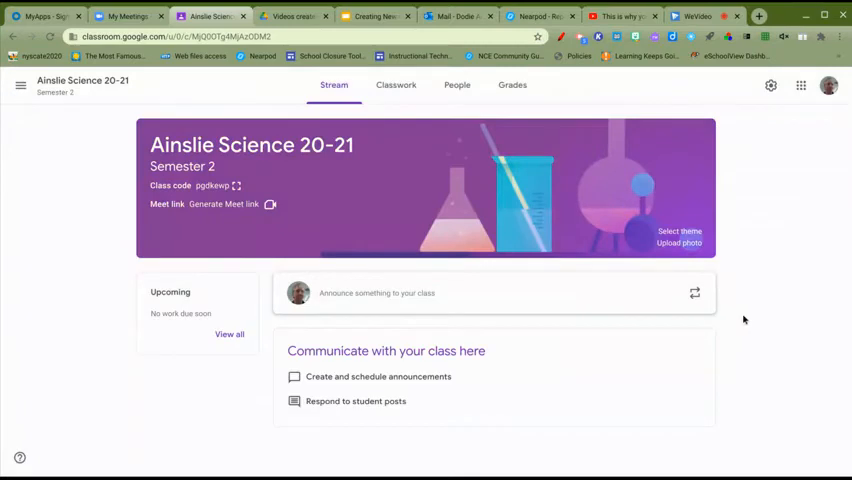
pyautogui.moveTo(680, 244)
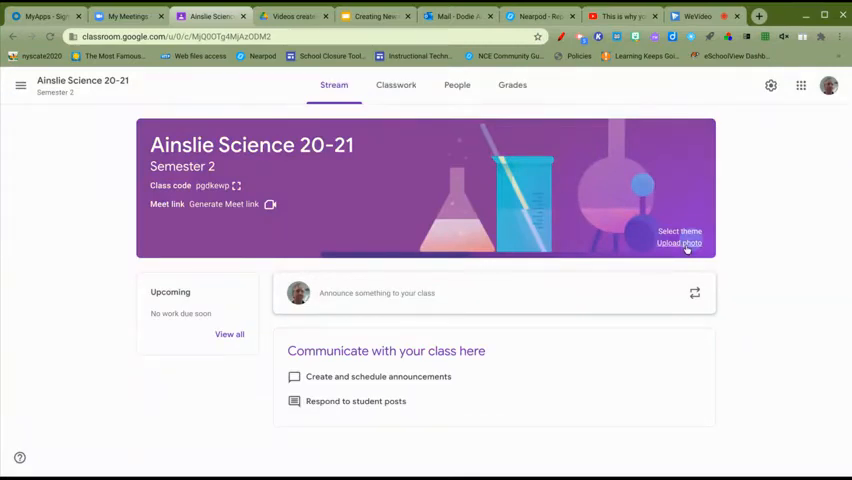
pyautogui.click(680, 244)
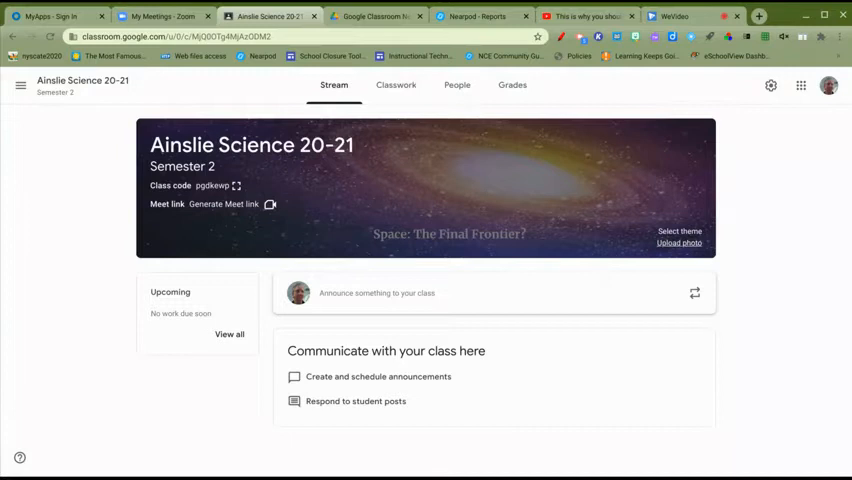
pyautogui.moveTo(550, 270)
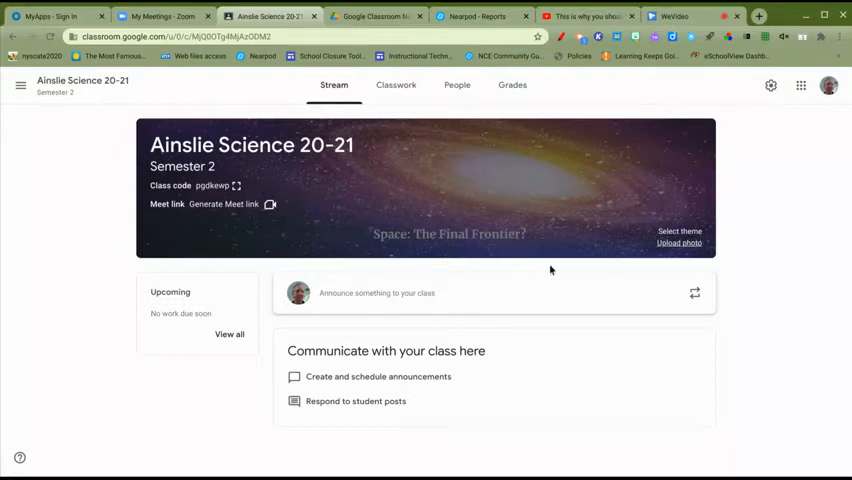
pyautogui.moveTo(588, 238)
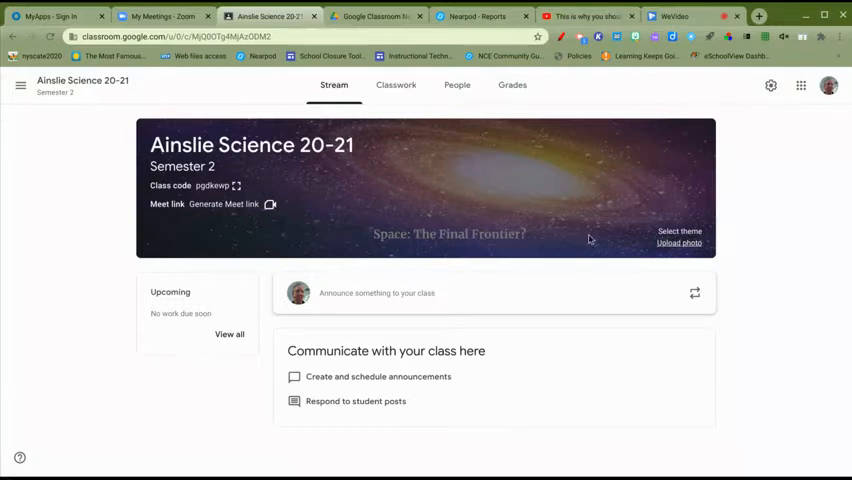
pyautogui.moveTo(592, 260)
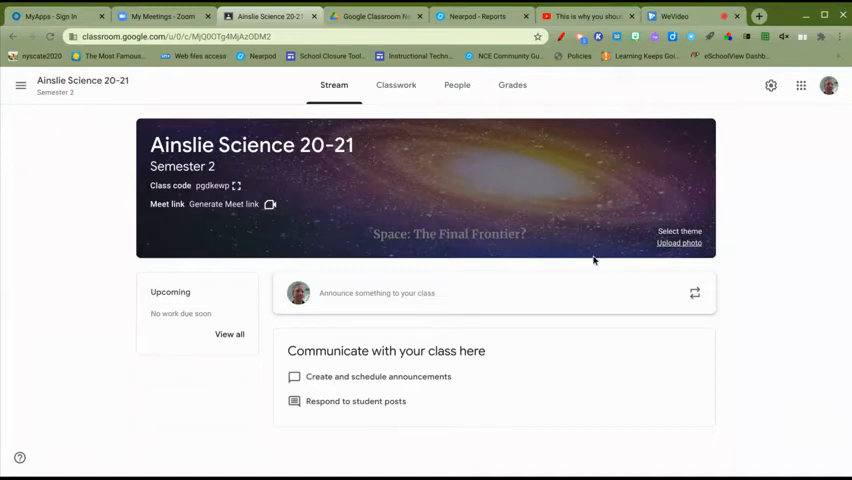
pyautogui.moveTo(582, 308)
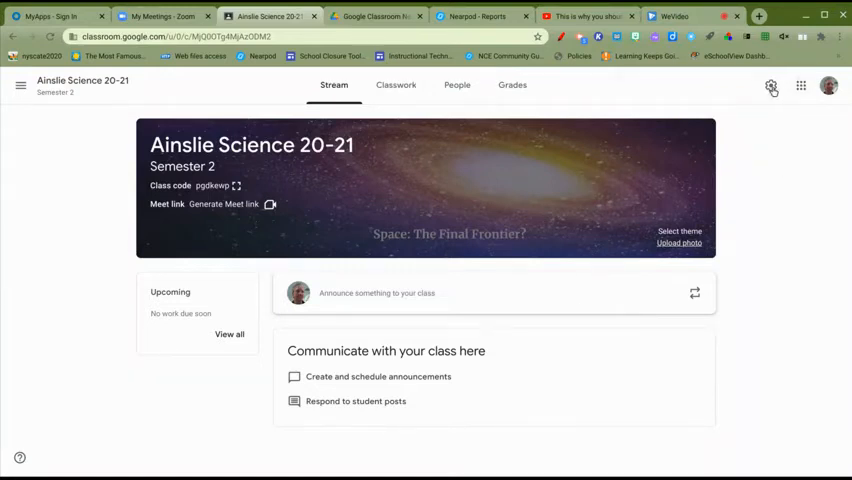
# - Allow only teachers to post or comment and hide classwork notifications on the stream
pyautogui.click(772, 86)
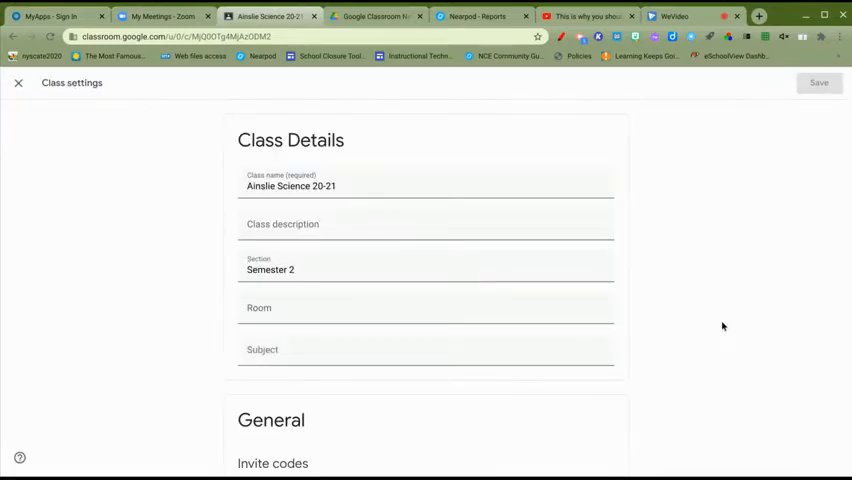
pyautogui.scroll(-3)
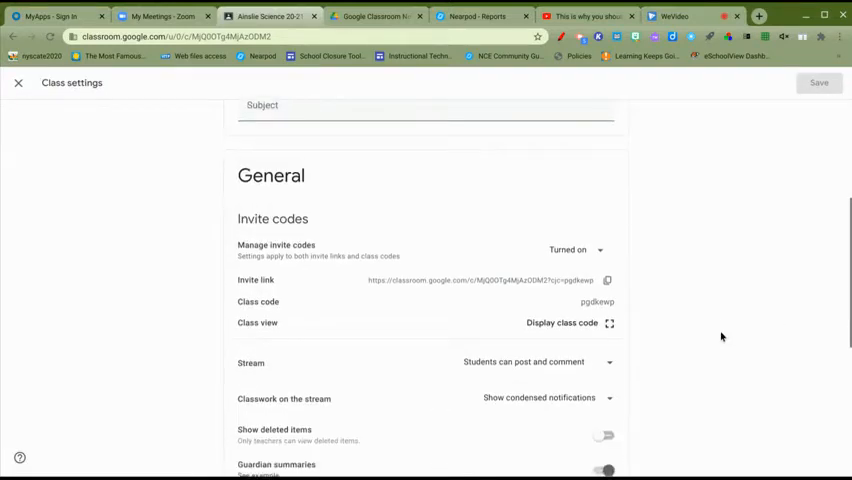
pyautogui.scroll(-3)
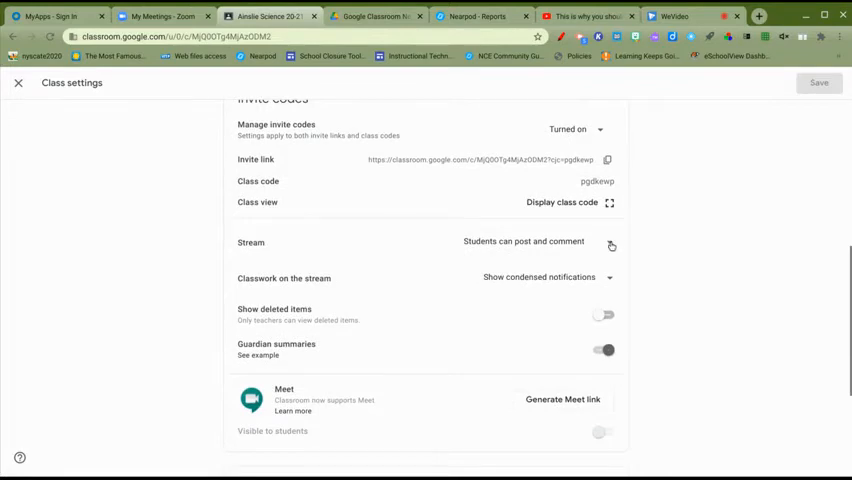
pyautogui.click(612, 244)
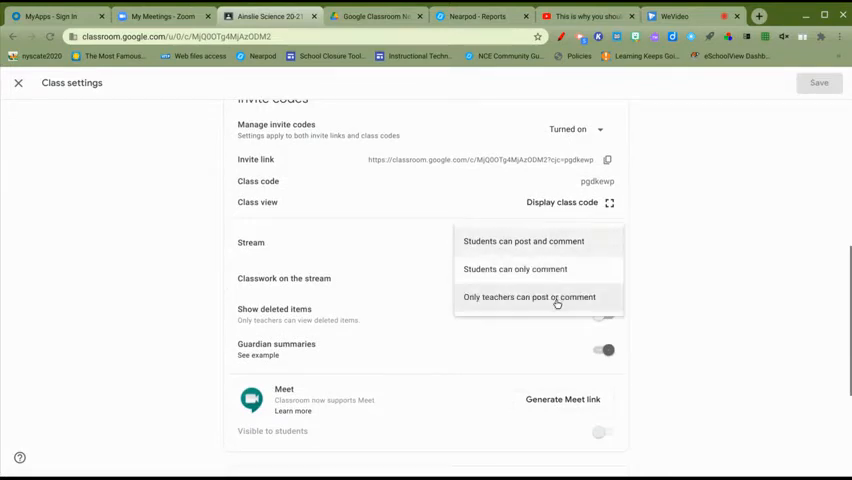
pyautogui.click(528, 296)
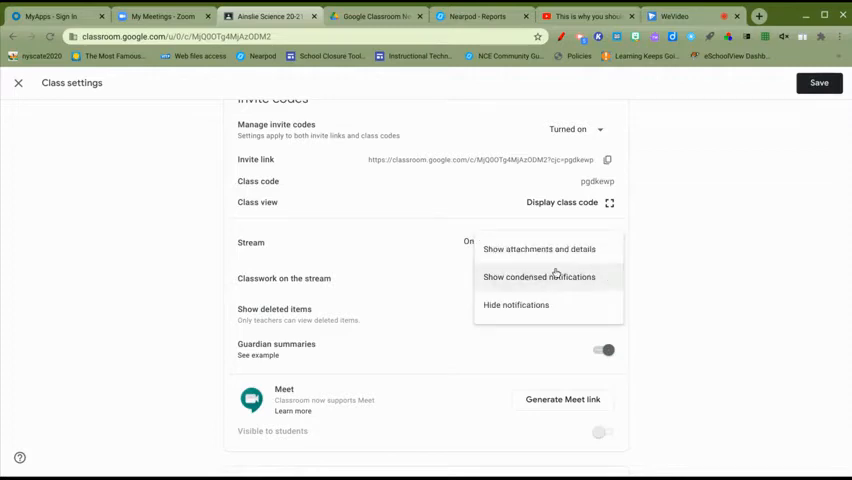
pyautogui.click(516, 304)
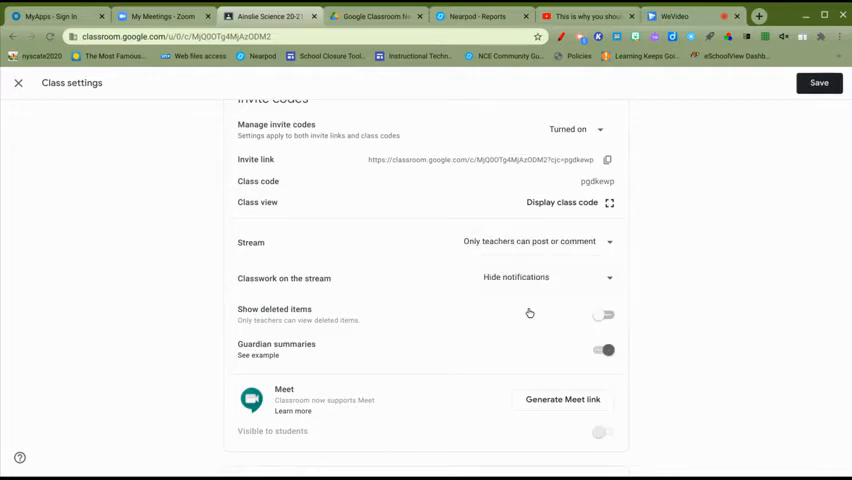
pyautogui.moveTo(714, 336)
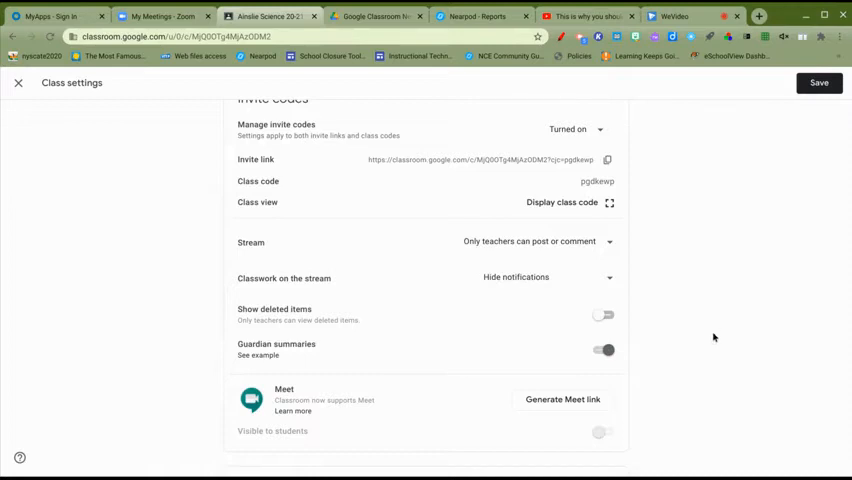
# - Set grading to weighted by category with the overall grade shown to students
pyautogui.scroll(-3)
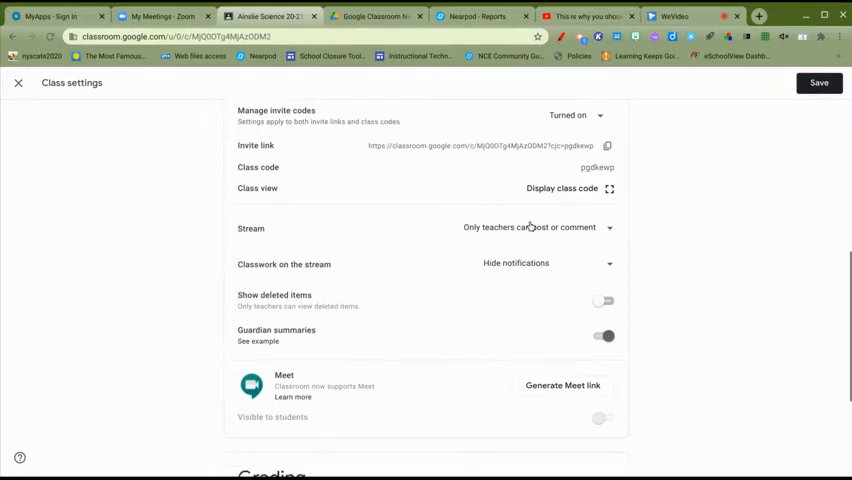
pyautogui.moveTo(706, 320)
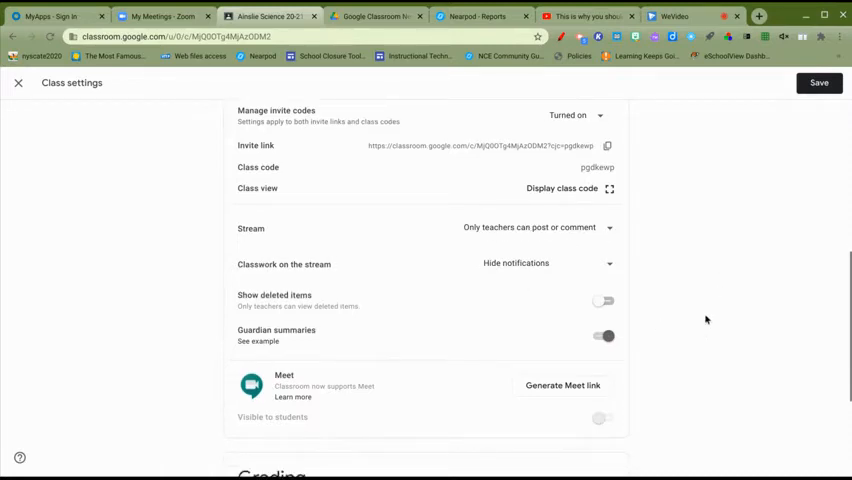
pyautogui.scroll(-3)
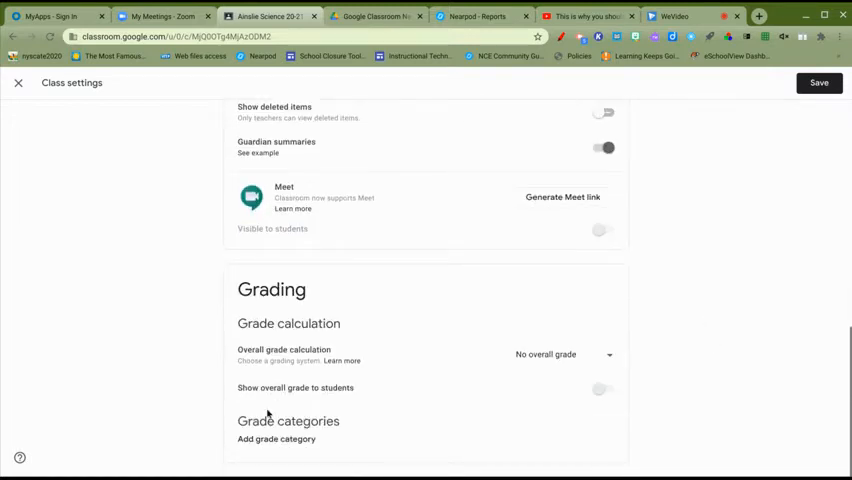
pyautogui.moveTo(504, 400)
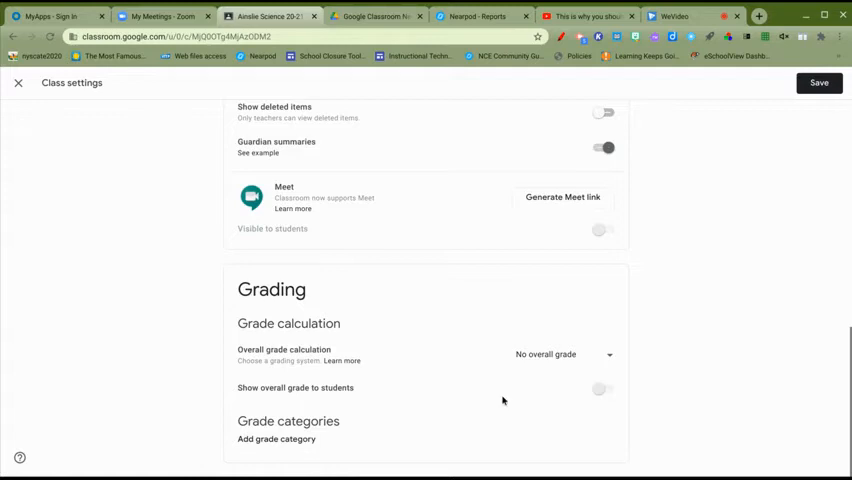
pyautogui.moveTo(296, 438)
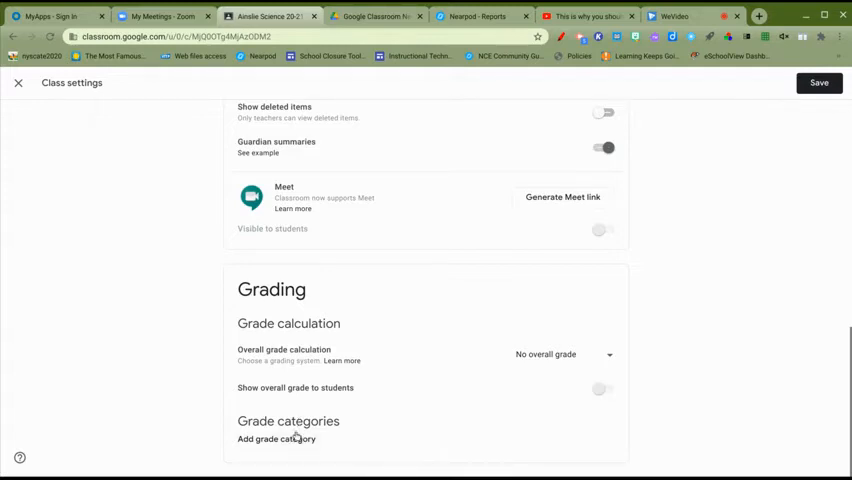
pyautogui.moveTo(372, 434)
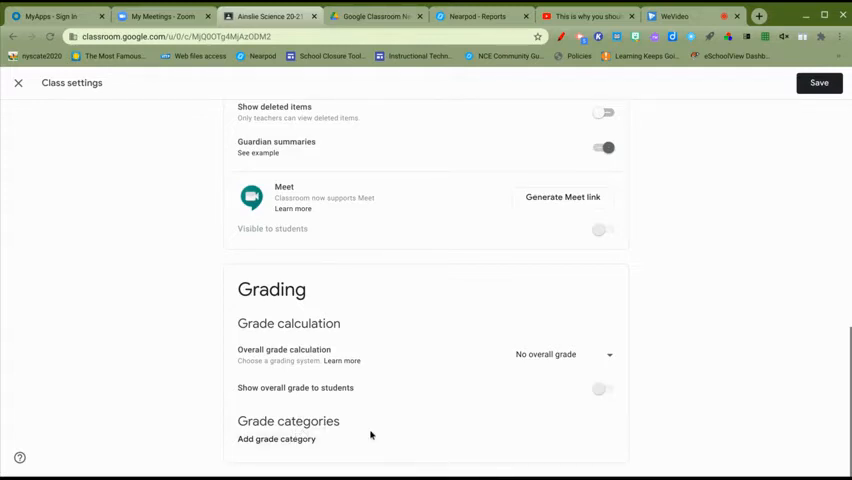
pyautogui.moveTo(442, 462)
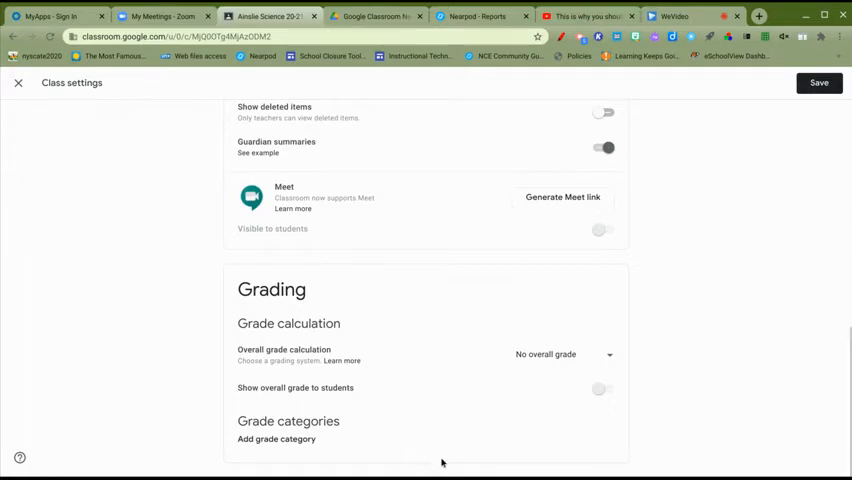
pyautogui.moveTo(352, 424)
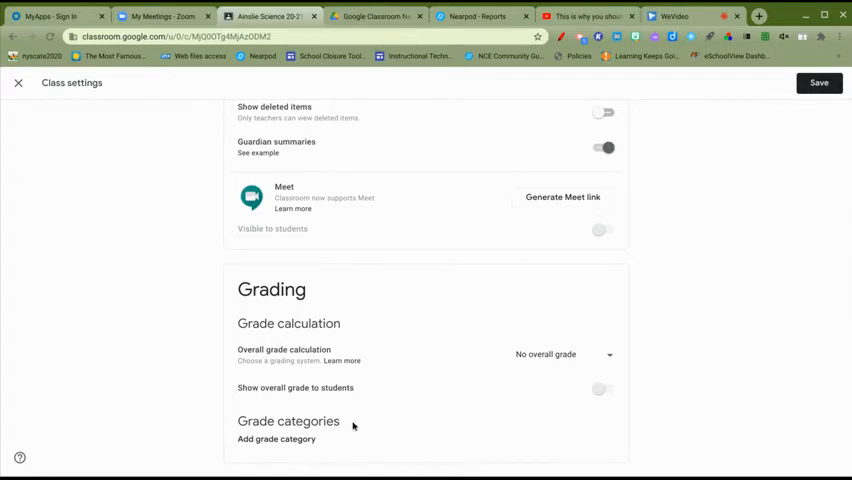
pyautogui.moveTo(356, 448)
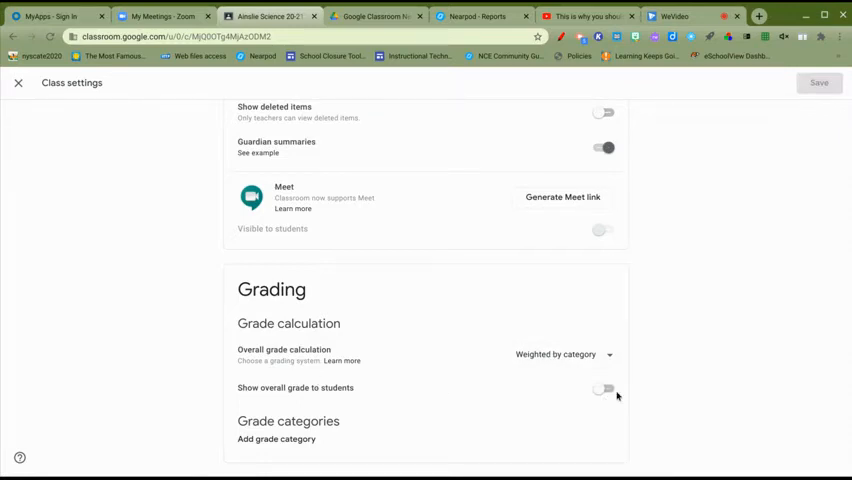
pyautogui.click(276, 440)
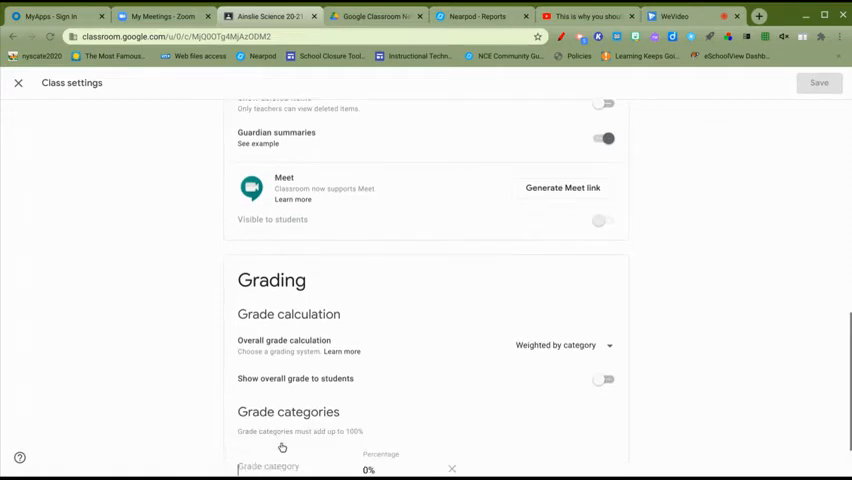
pyautogui.scroll(-3)
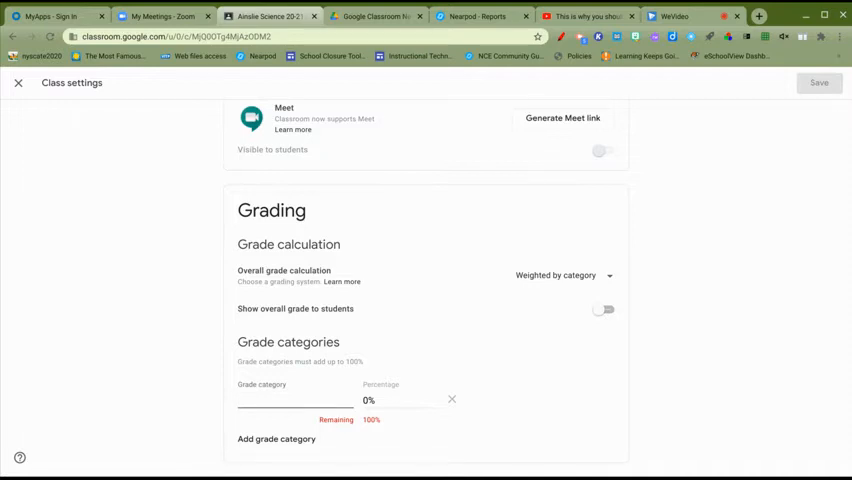
# - Add grade categories Q3 Classwork and Q3 Quizzes
pyautogui.write('Q')
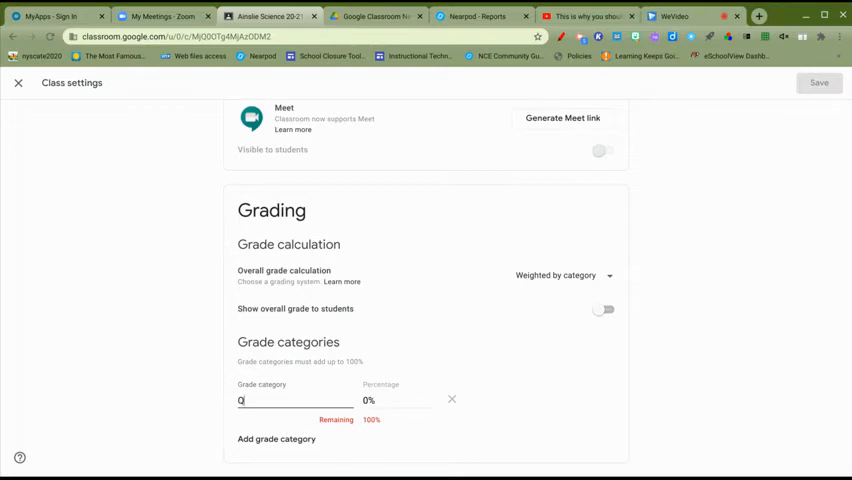
pyautogui.write('3')
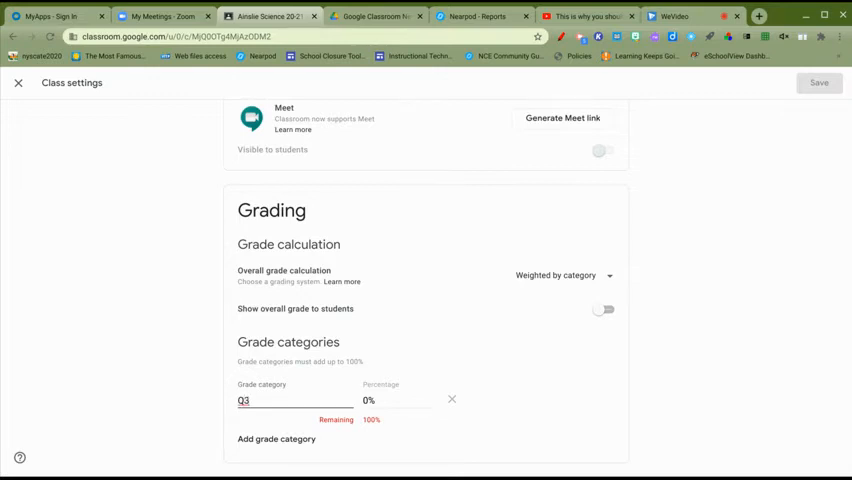
pyautogui.write('Classs')
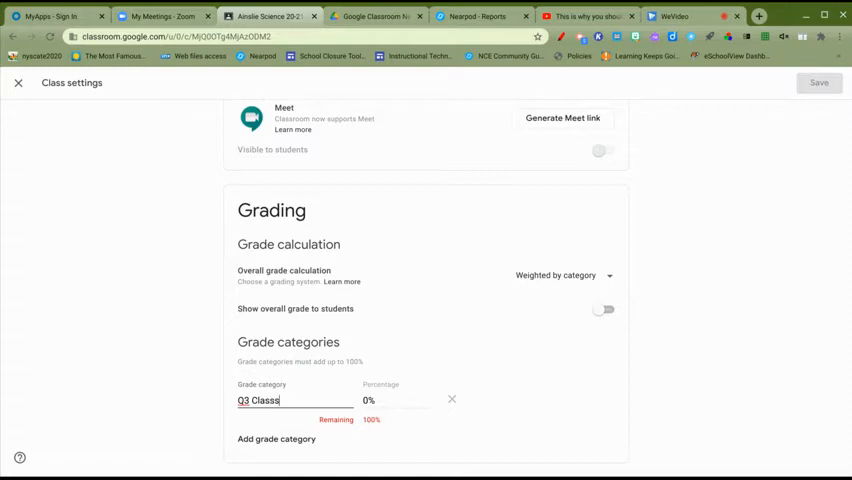
pyautogui.write('word')
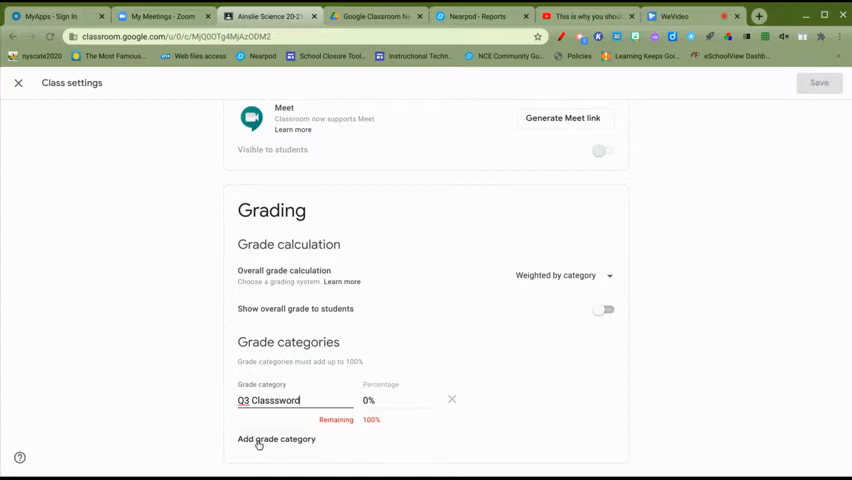
pyautogui.click(276, 440)
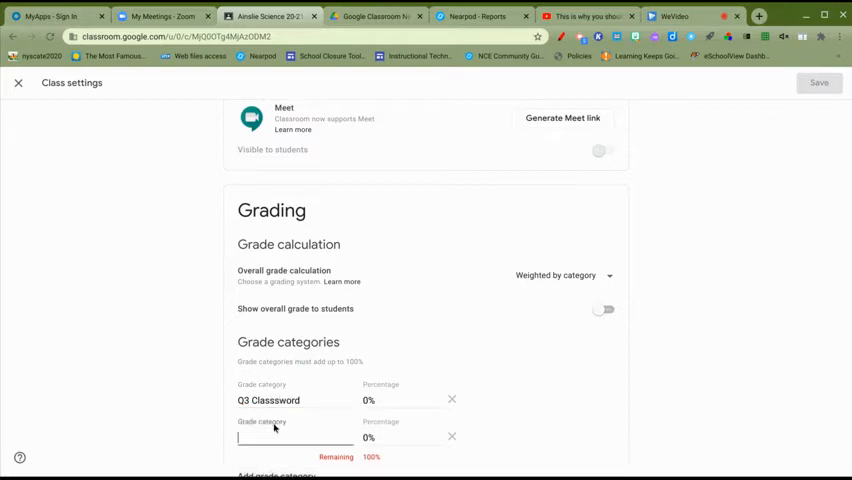
pyautogui.write('Q3')
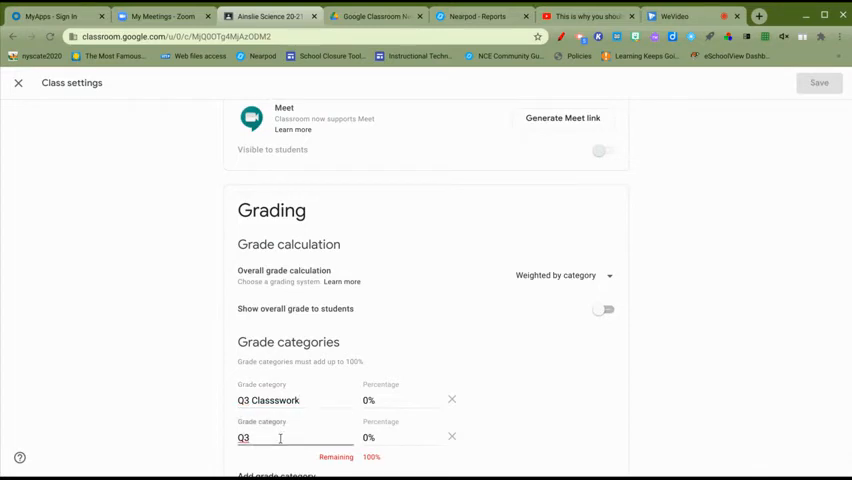
pyautogui.write('Qu')
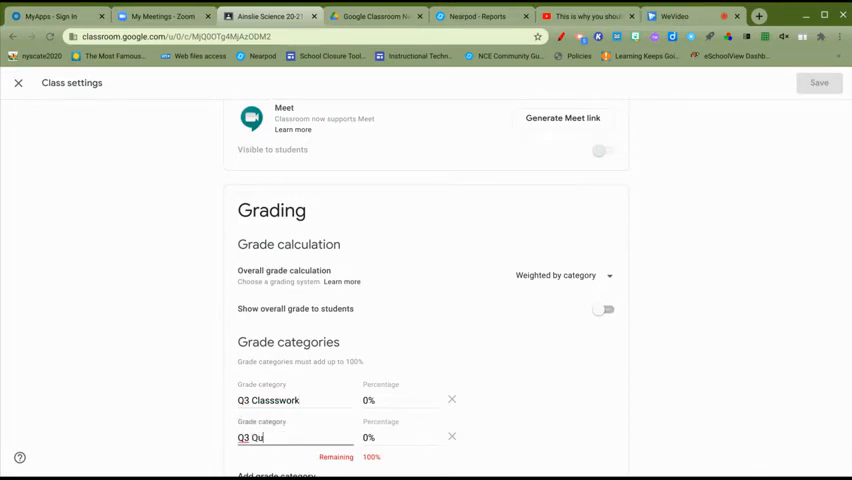
pyautogui.write('izzes')
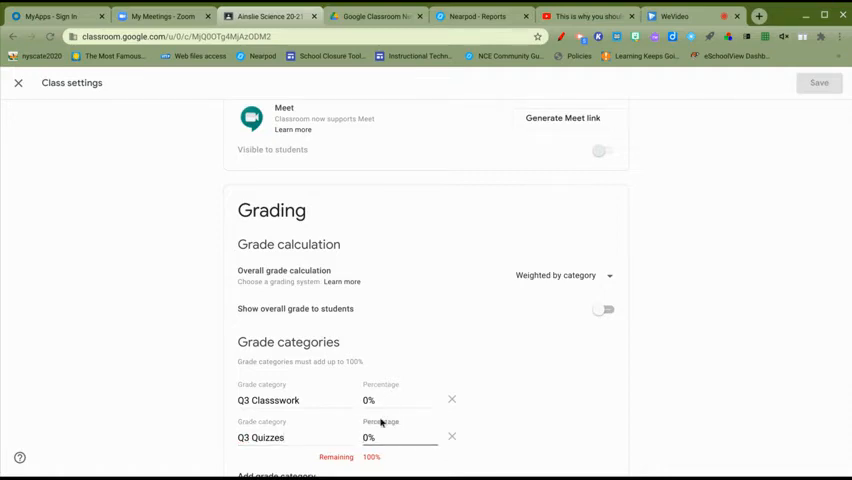
pyautogui.moveTo(324, 420)
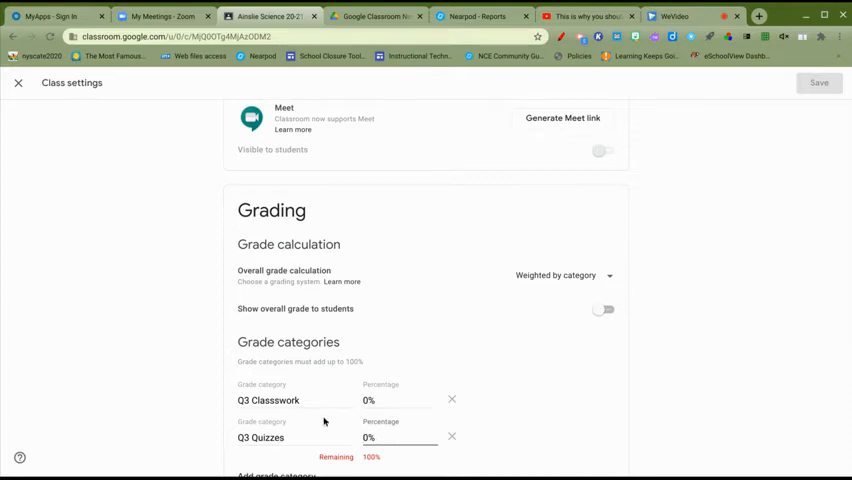
# - Scroll through Class Details, General and Grading to review the settings
pyautogui.scroll(-3)
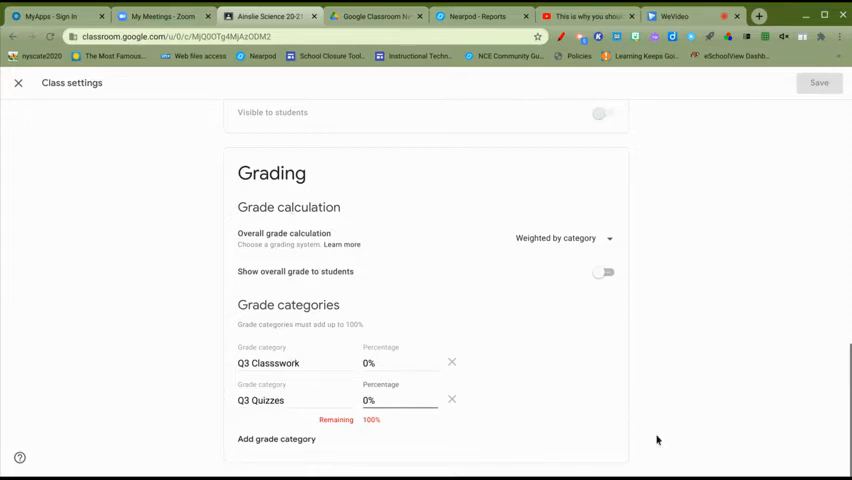
pyautogui.moveTo(594, 424)
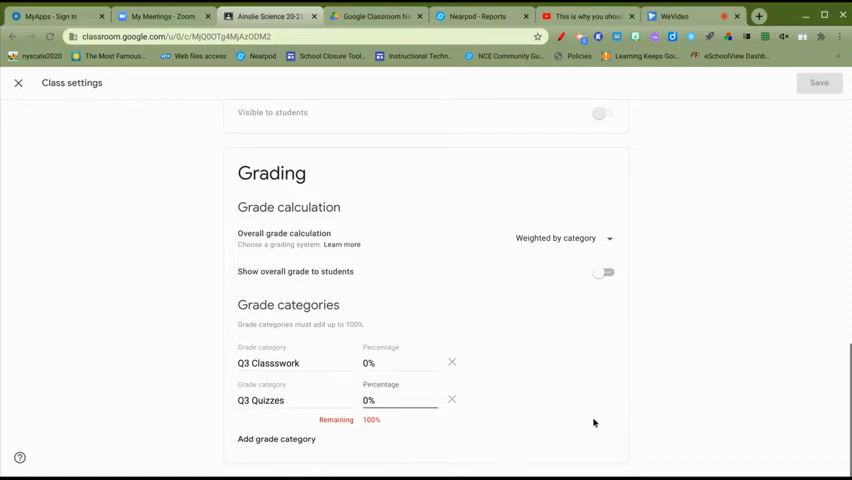
pyautogui.scroll(3)
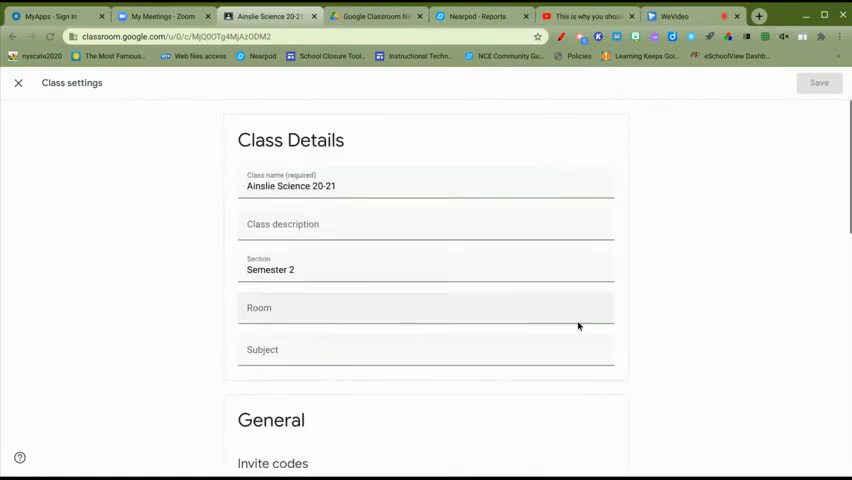
pyautogui.scroll(-3)
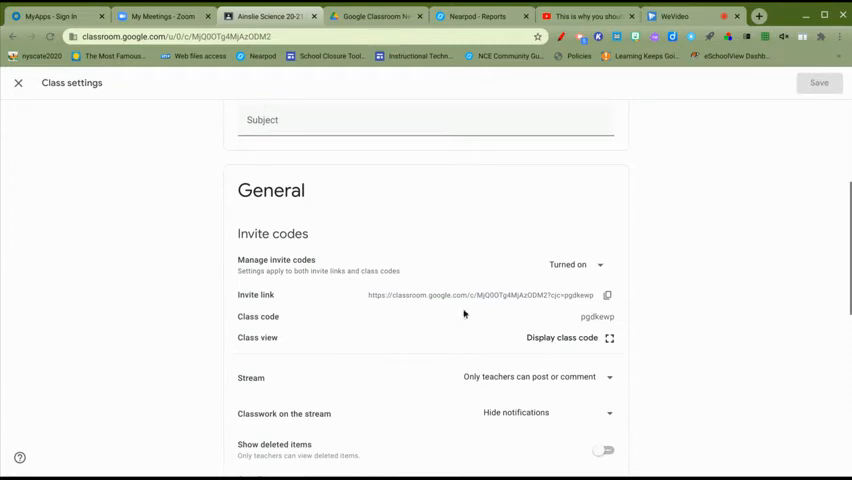
pyautogui.scroll(3)
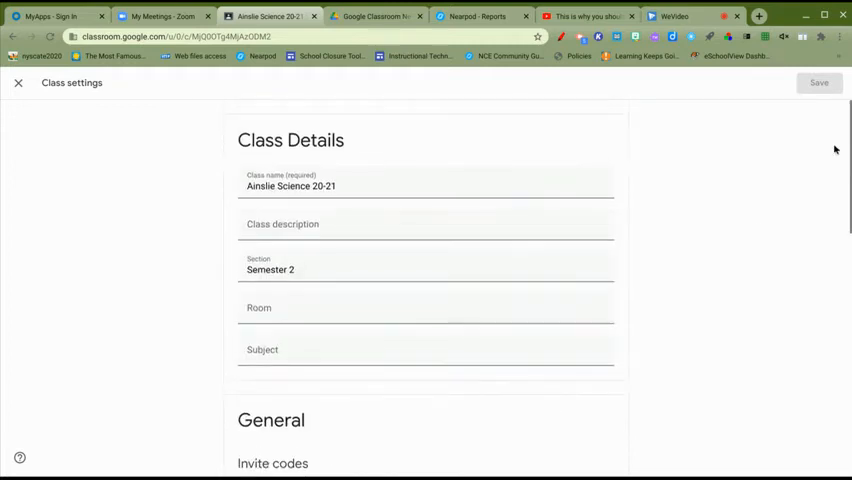
pyautogui.scroll(-3)
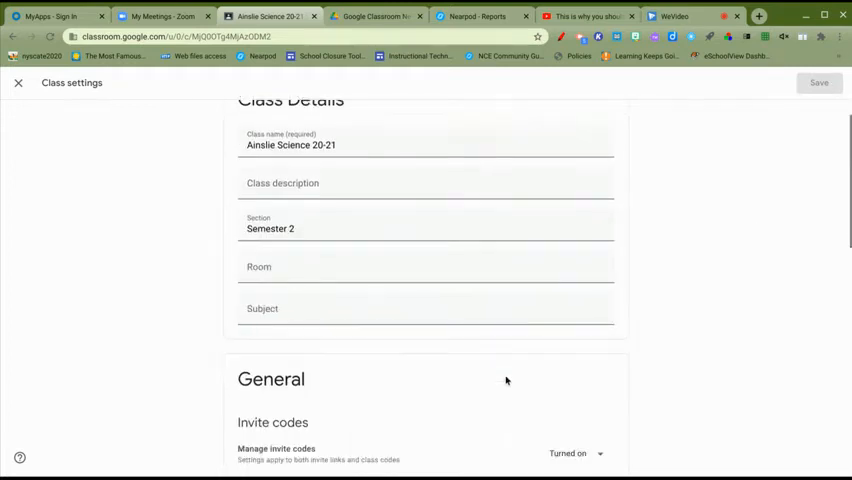
# - Leave settings and add Classwork topics Resources and Daily Questions
pyautogui.click(18, 84)
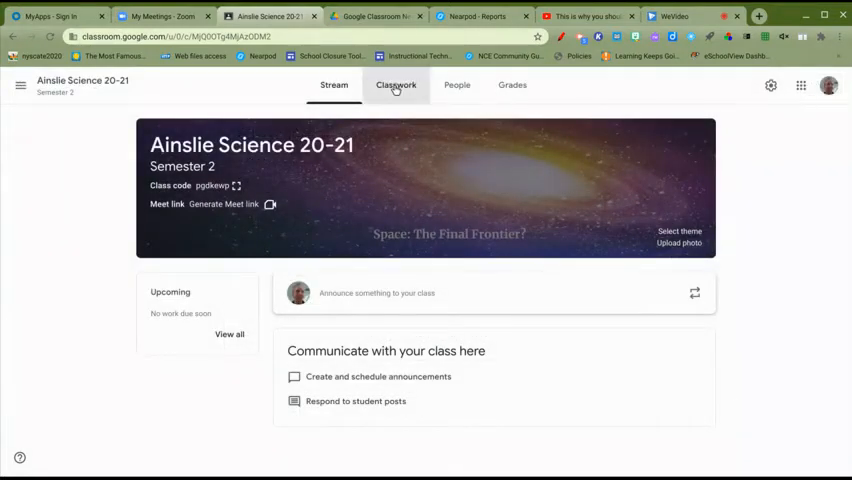
pyautogui.click(396, 84)
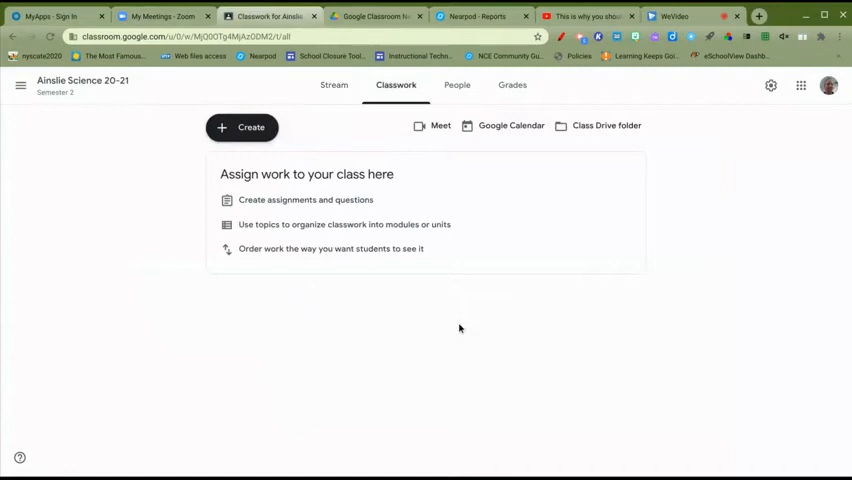
pyautogui.moveTo(250, 128)
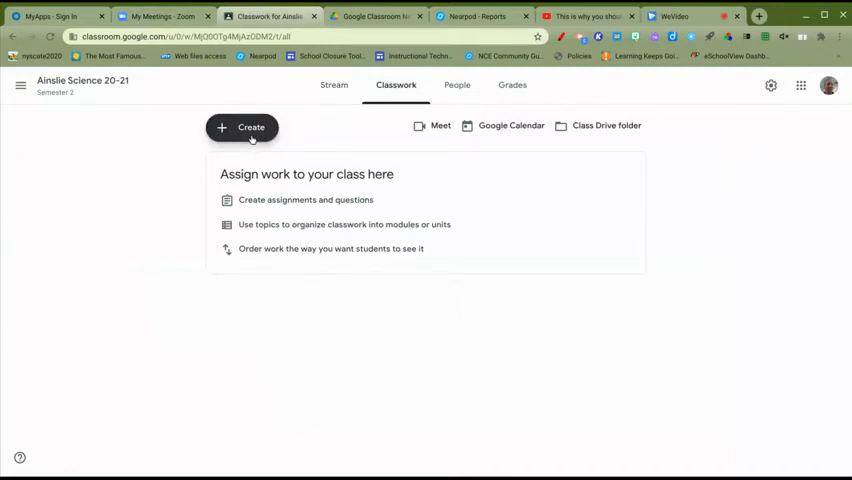
pyautogui.click(240, 128)
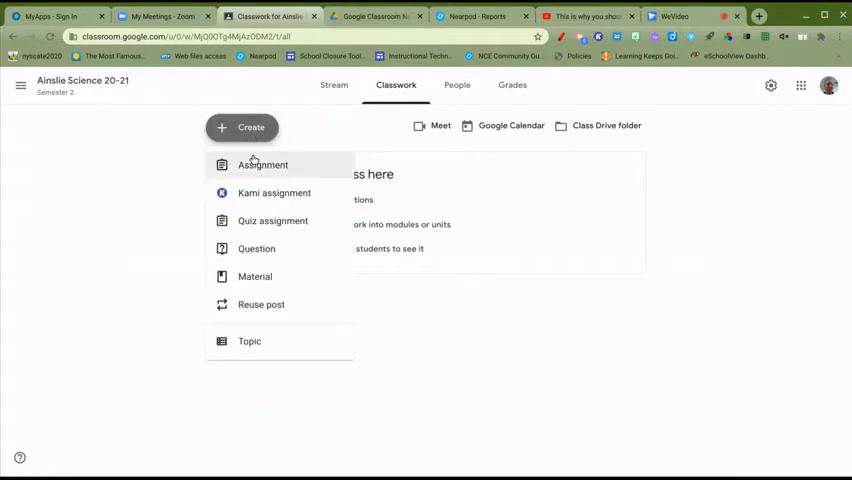
pyautogui.moveTo(248, 340)
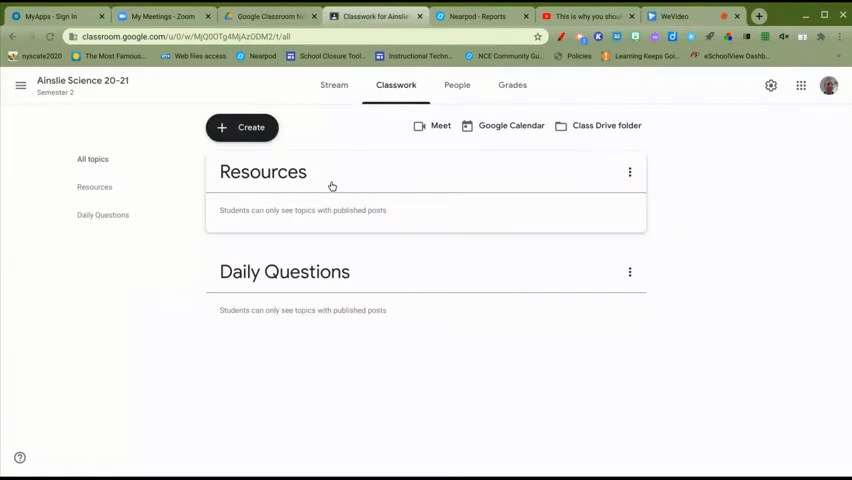
pyautogui.moveTo(336, 184)
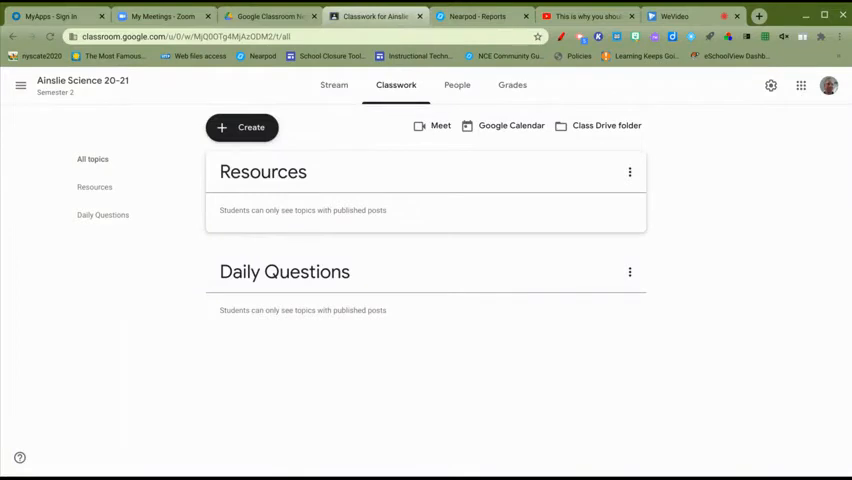
pyautogui.click(240, 128)
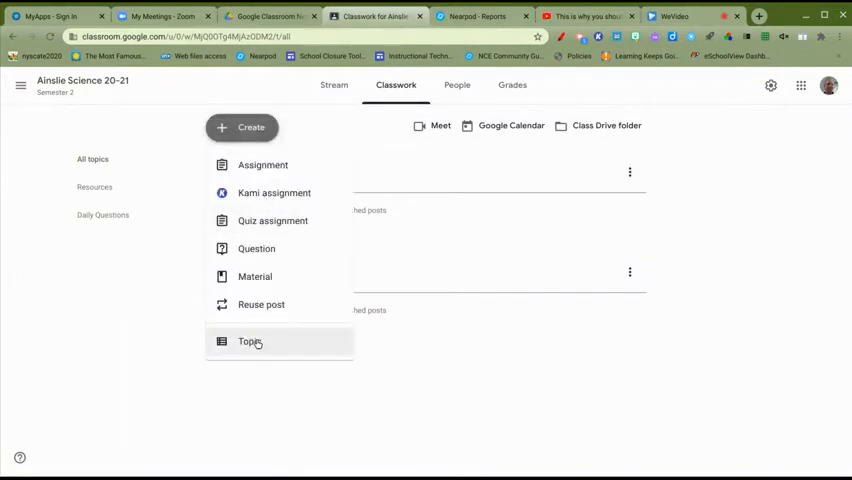
pyautogui.moveTo(568, 248)
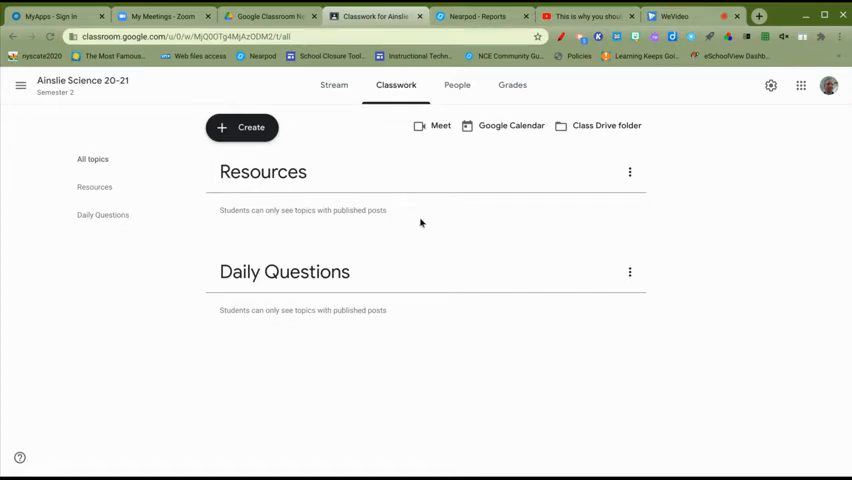
pyautogui.moveTo(422, 224)
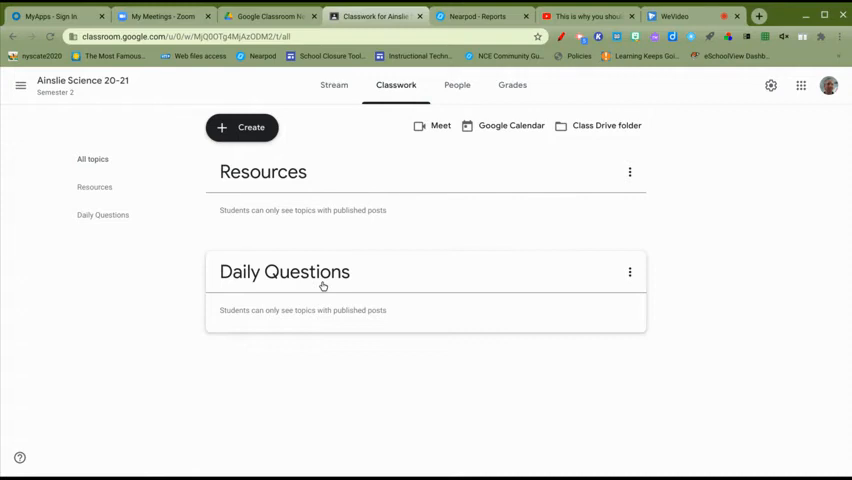
# - Show the student invite link from the People page
pyautogui.click(456, 84)
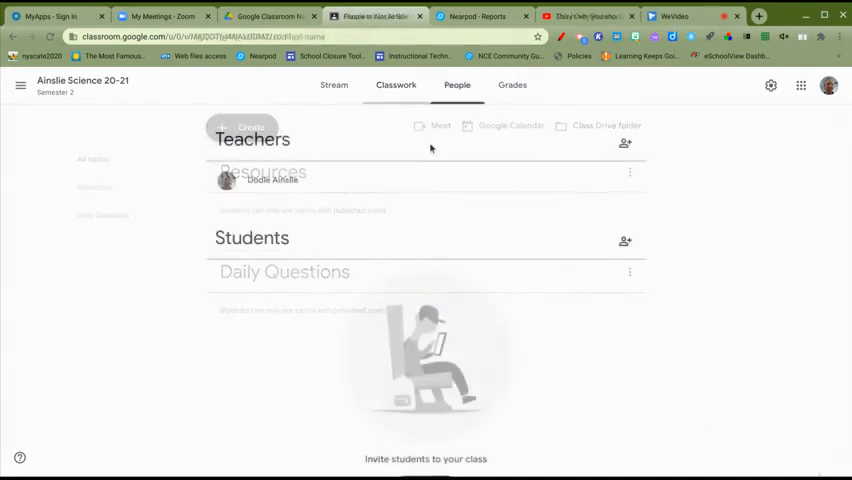
pyautogui.click(456, 84)
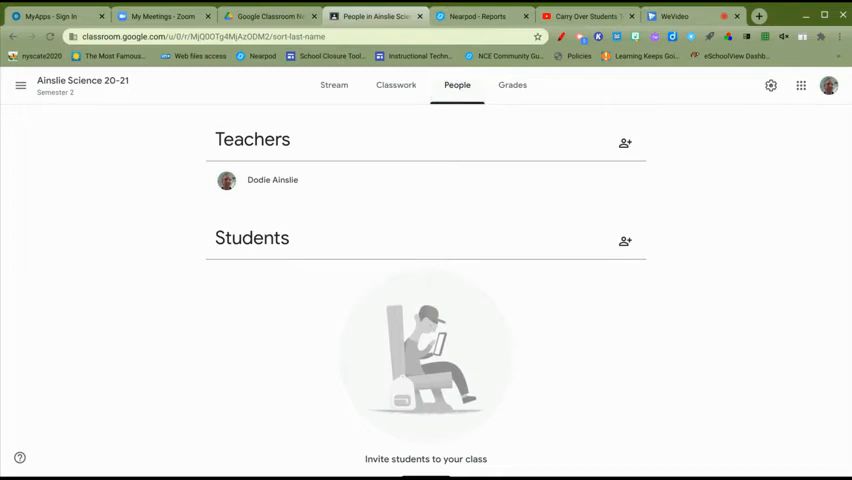
pyautogui.moveTo(528, 330)
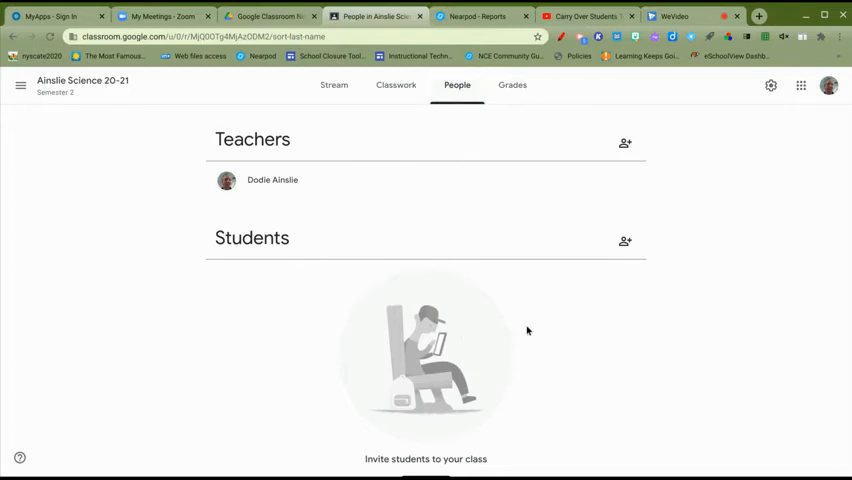
pyautogui.moveTo(548, 314)
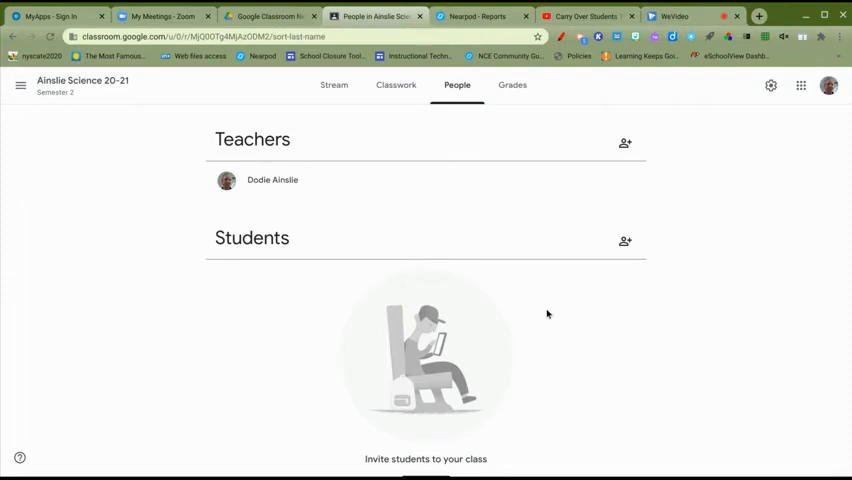
pyautogui.moveTo(544, 318)
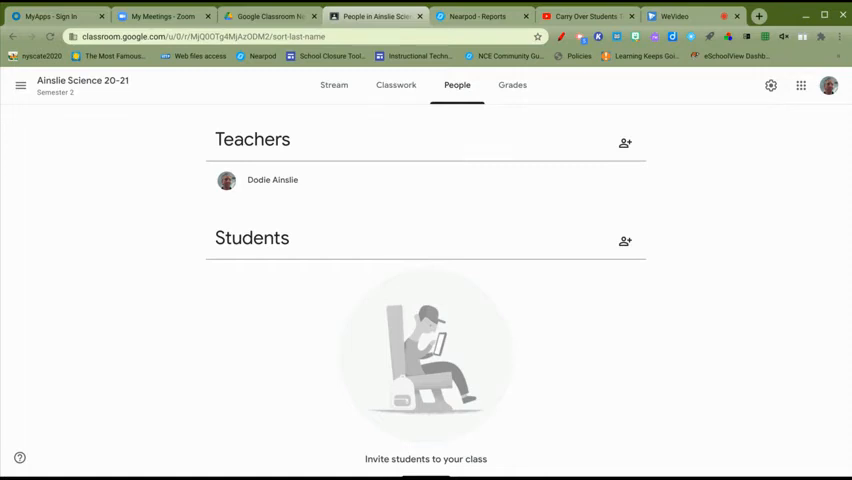
pyautogui.moveTo(624, 246)
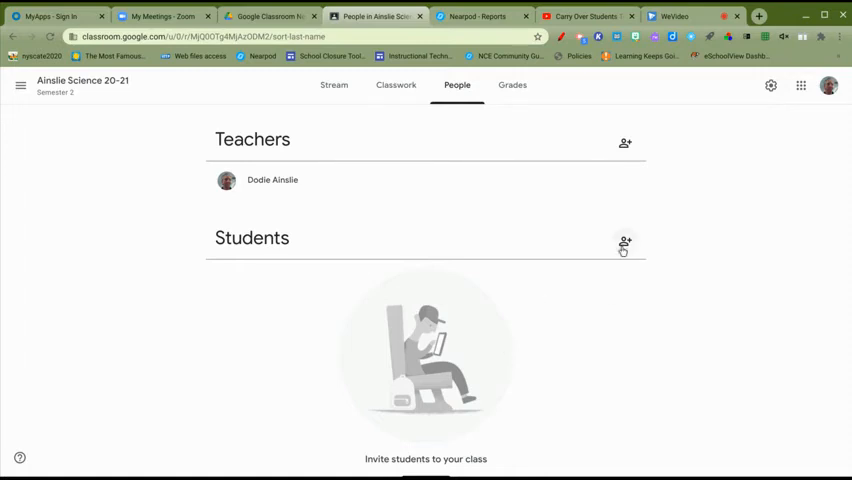
pyautogui.click(624, 244)
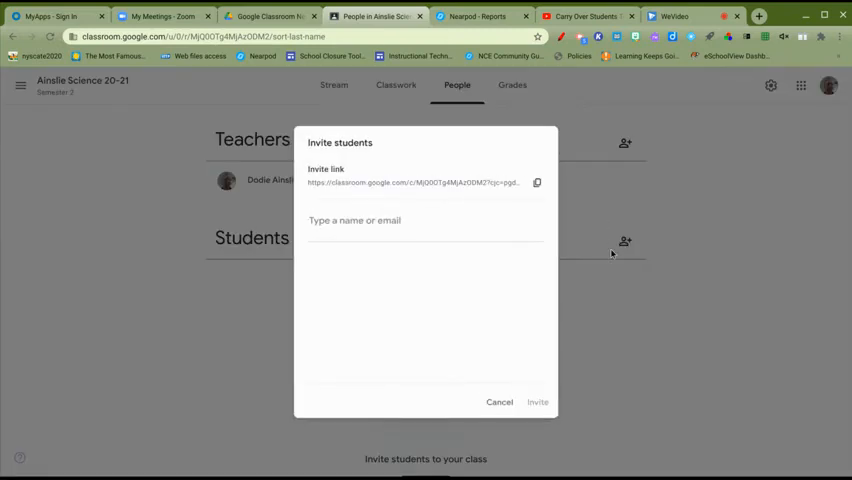
pyautogui.moveTo(538, 182)
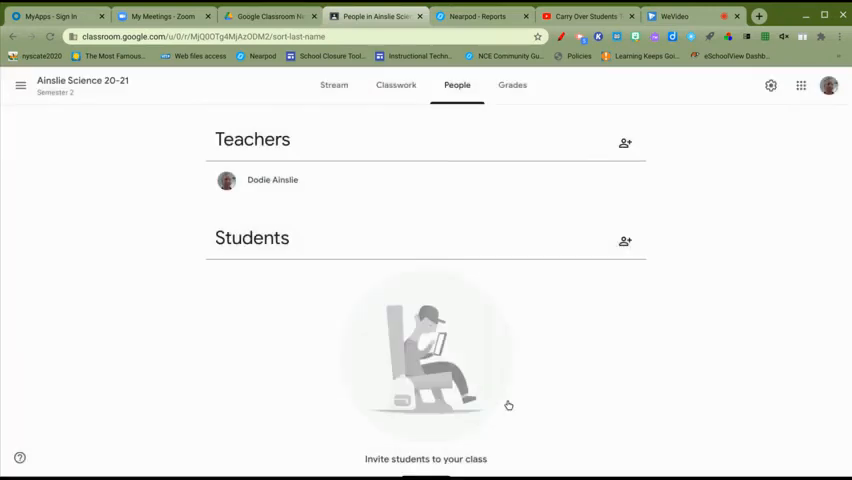
pyautogui.moveTo(396, 318)
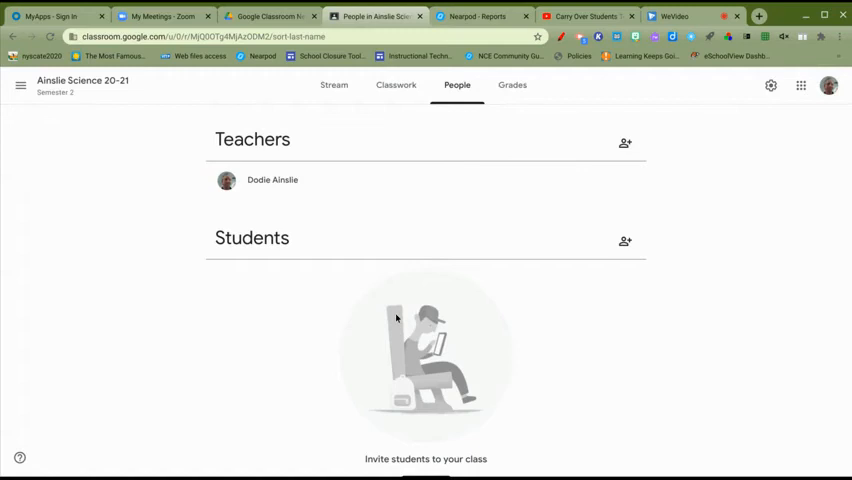
pyautogui.moveTo(388, 314)
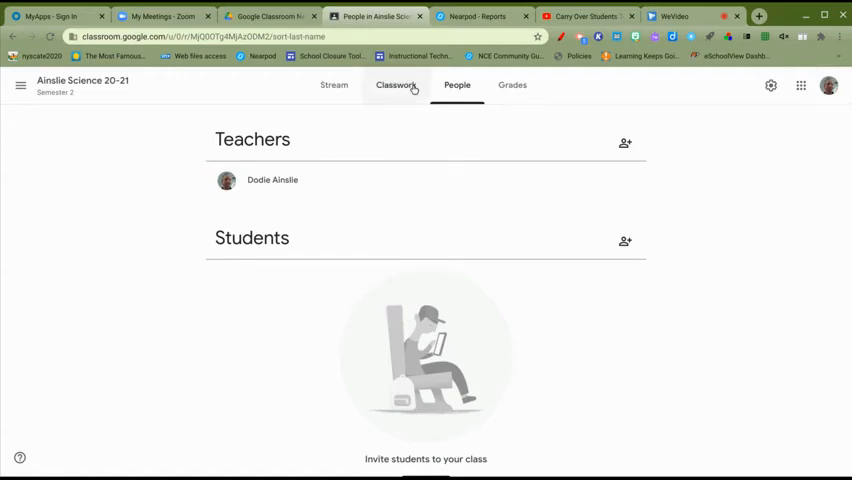
# - View the What is Light? assignment's student answers in the Semester 1 class, then leave it
pyautogui.click(396, 84)
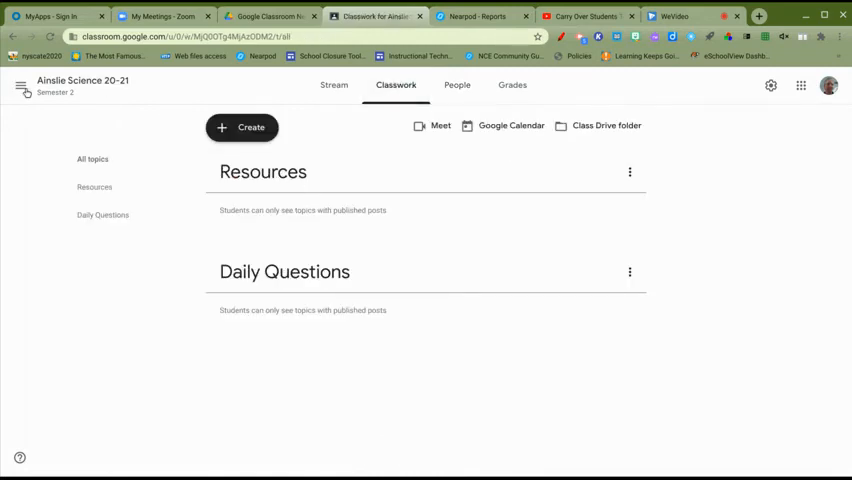
pyautogui.click(20, 84)
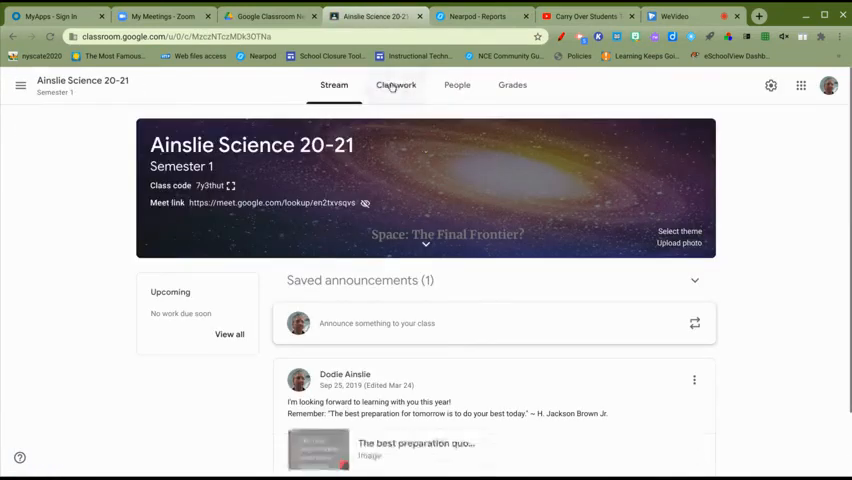
pyautogui.click(396, 84)
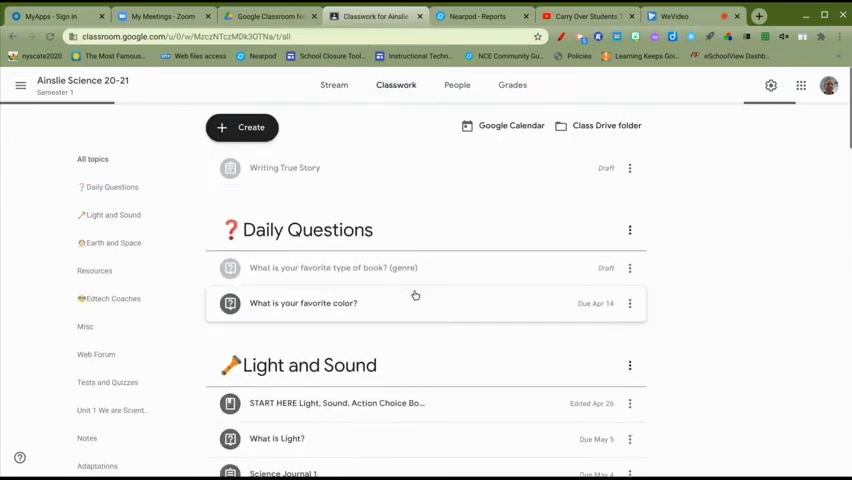
pyautogui.scroll(-3)
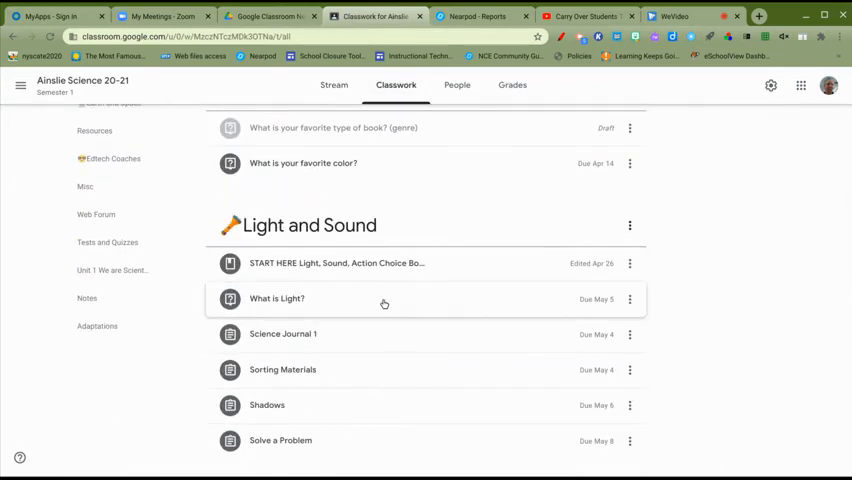
pyautogui.click(276, 300)
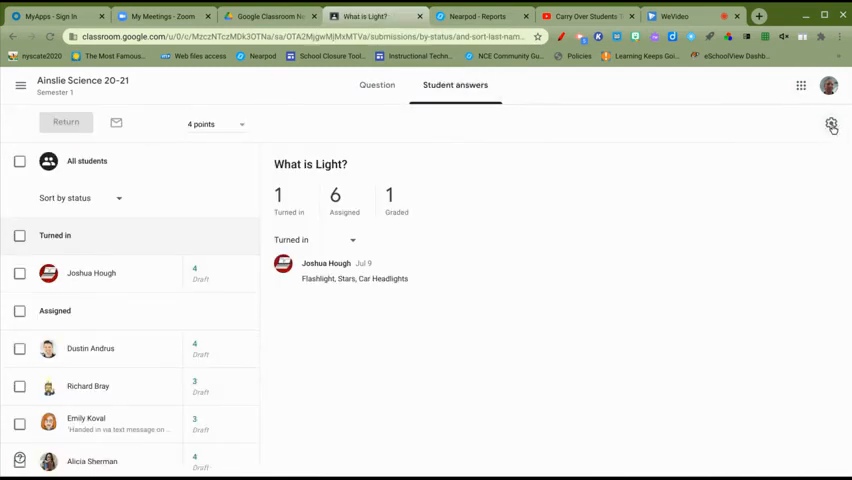
pyautogui.click(832, 122)
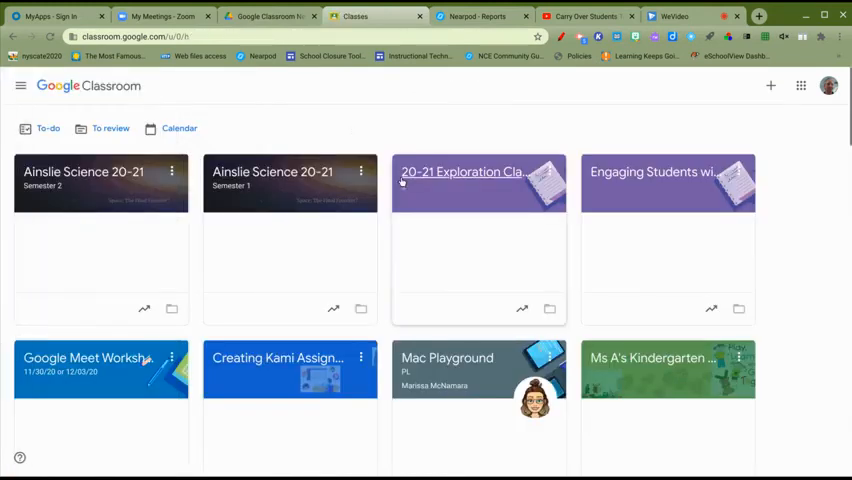
pyautogui.click(100, 180)
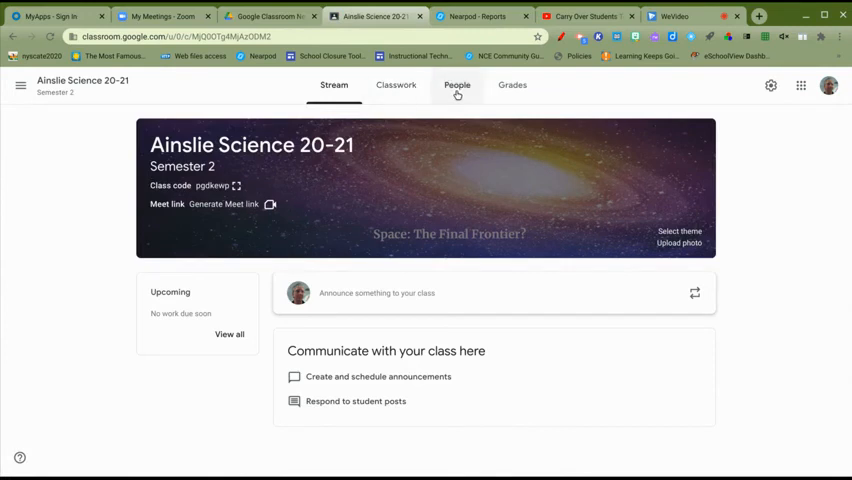
pyautogui.click(456, 84)
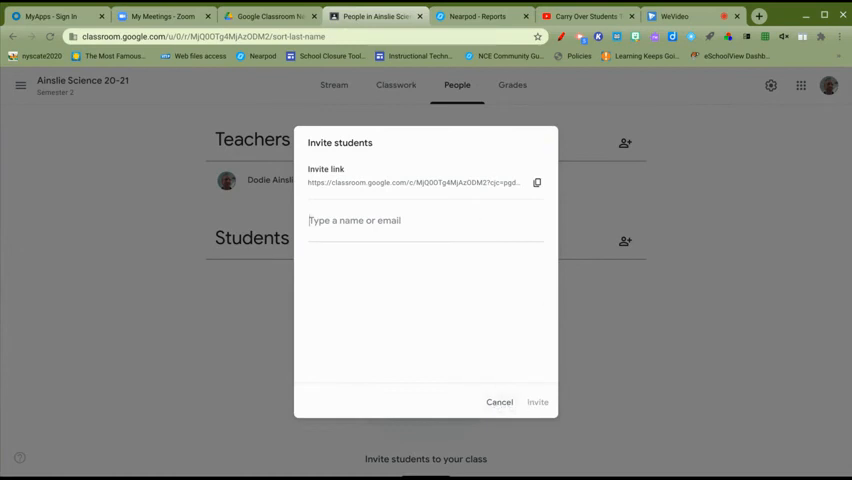
pyautogui.click(498, 400)
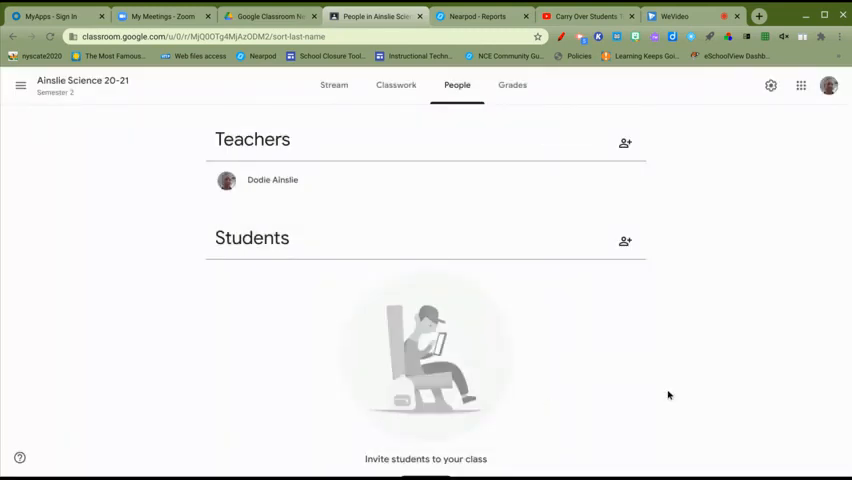
pyautogui.moveTo(780, 404)
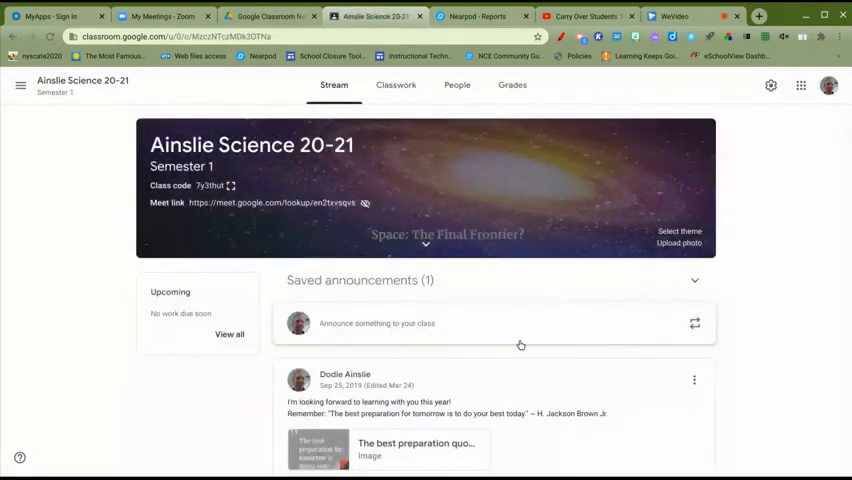
pyautogui.moveTo(520, 344)
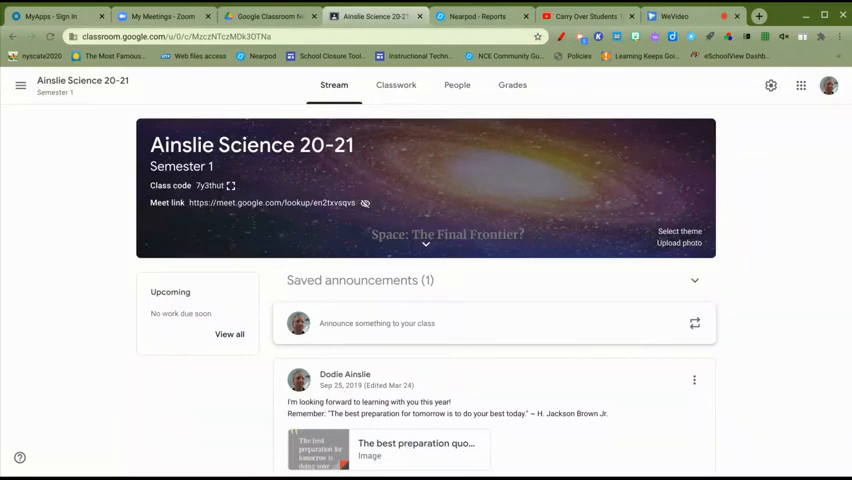
pyautogui.moveTo(508, 288)
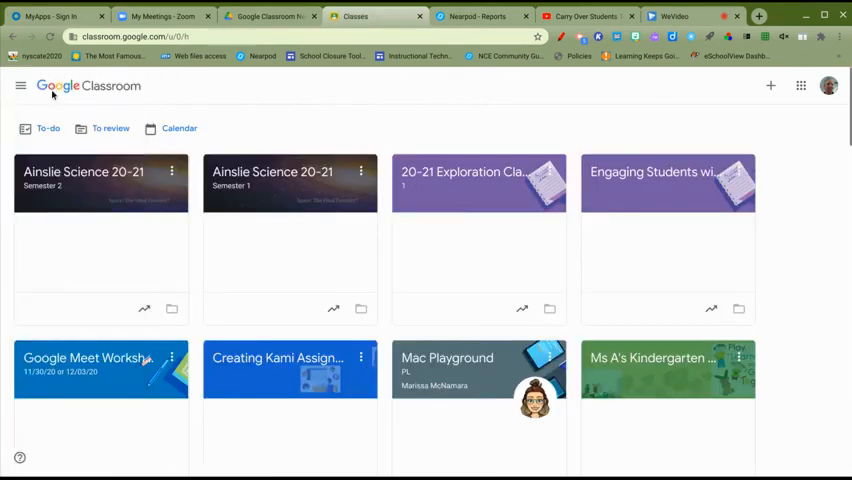
pyautogui.moveTo(360, 148)
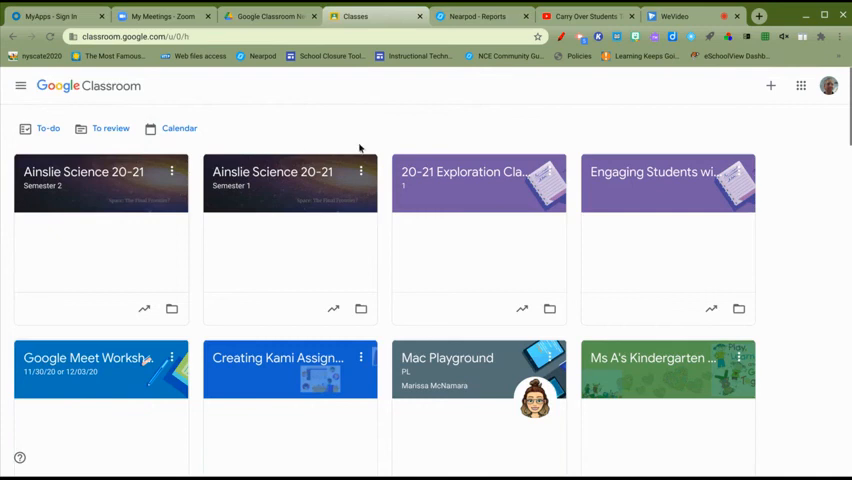
pyautogui.moveTo(390, 178)
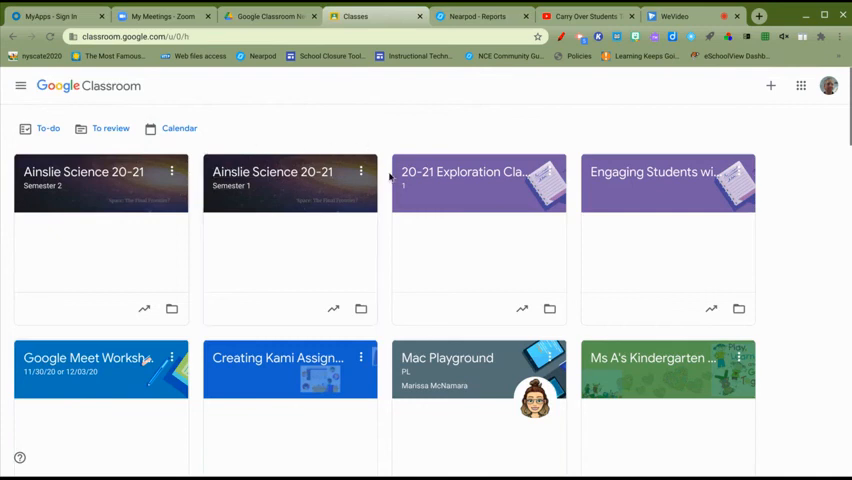
# - Archive the Semester 1 Ainslie Science 20-21 class and confirm
pyautogui.click(360, 172)
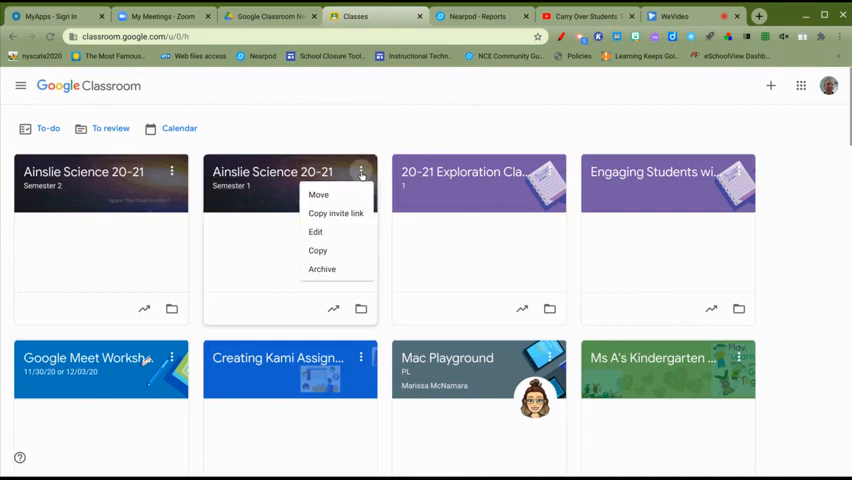
pyautogui.moveTo(320, 270)
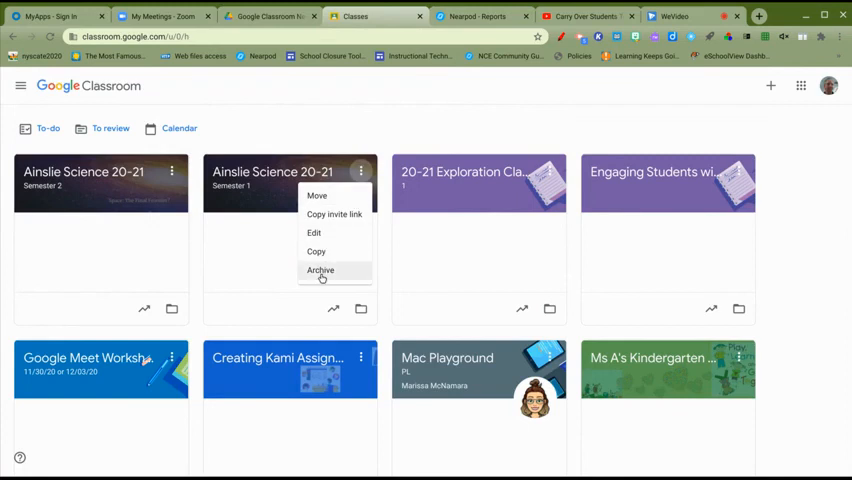
pyautogui.click(320, 270)
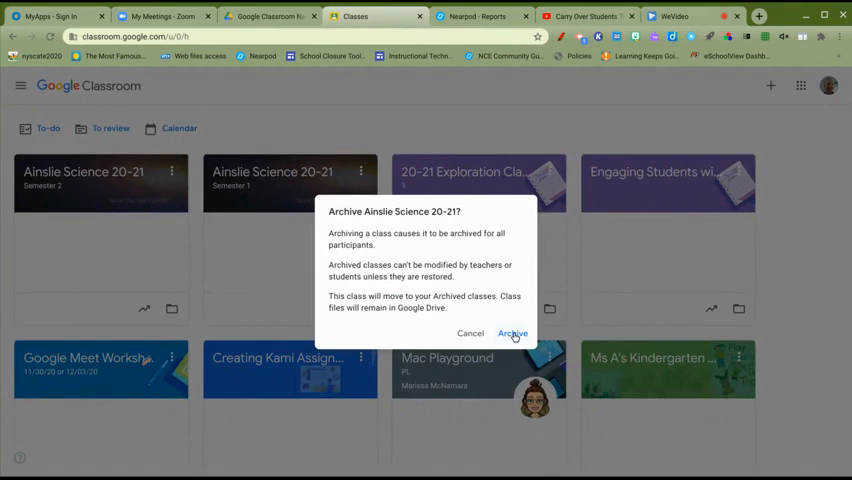
pyautogui.click(512, 332)
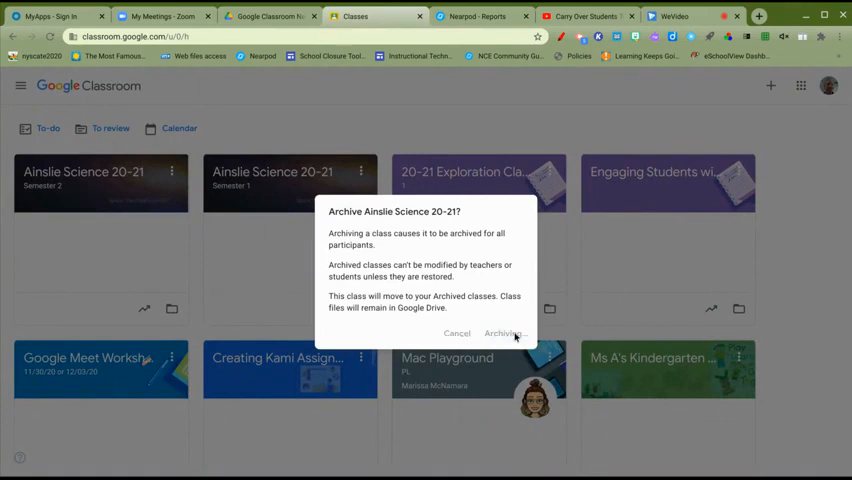
pyautogui.click(504, 332)
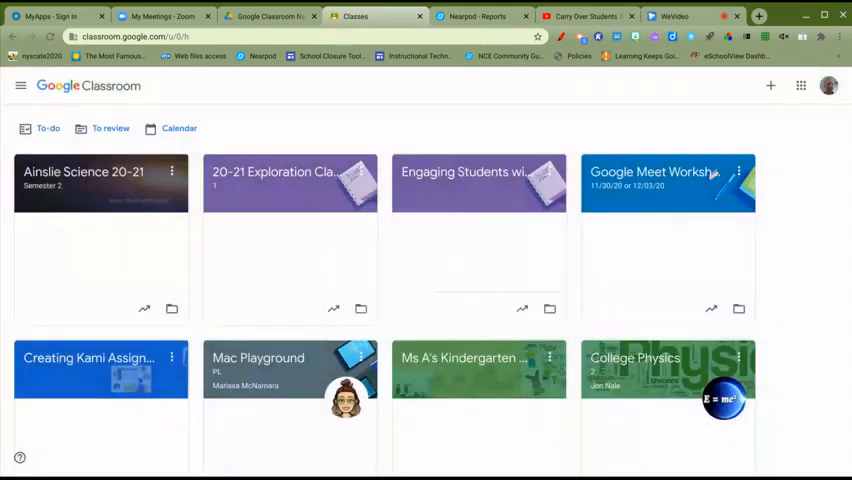
pyautogui.moveTo(360, 308)
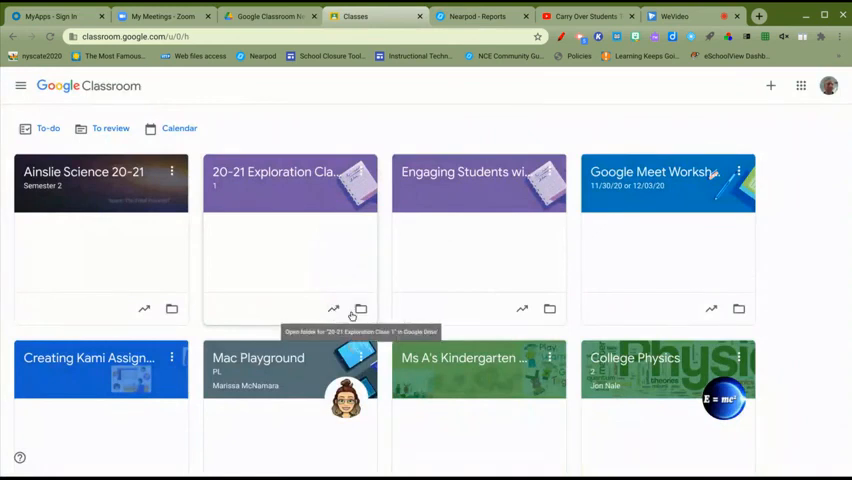
pyautogui.moveTo(384, 304)
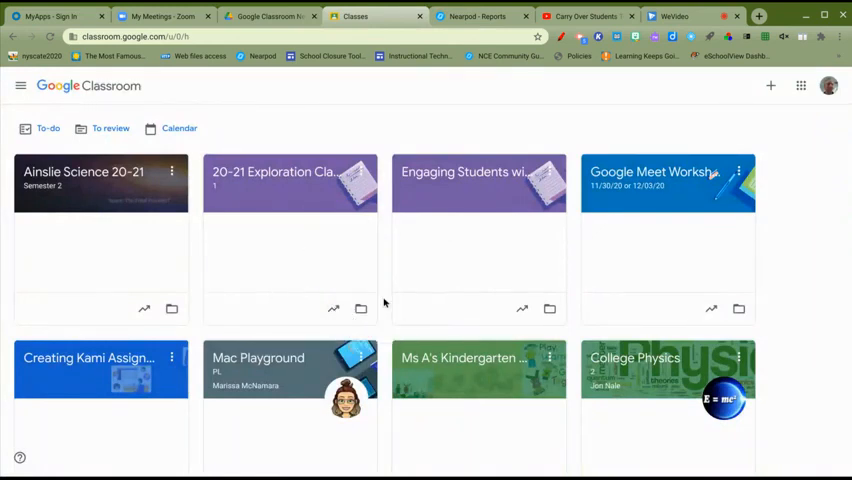
pyautogui.moveTo(378, 304)
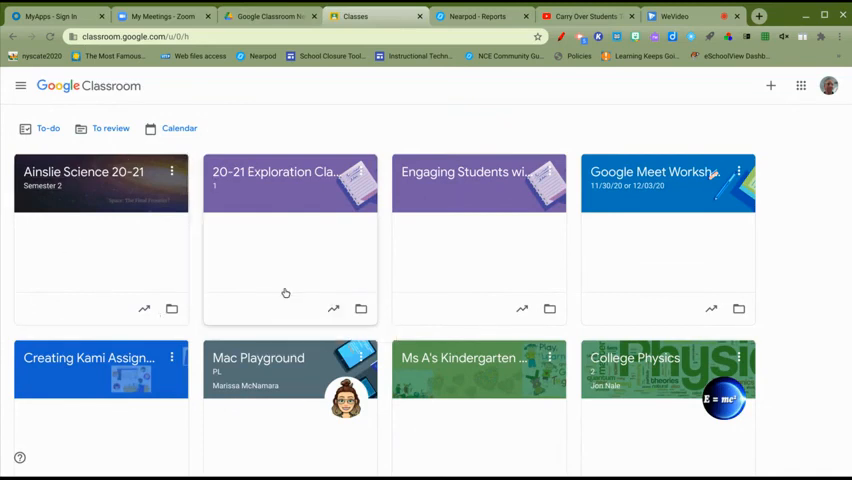
pyautogui.moveTo(112, 258)
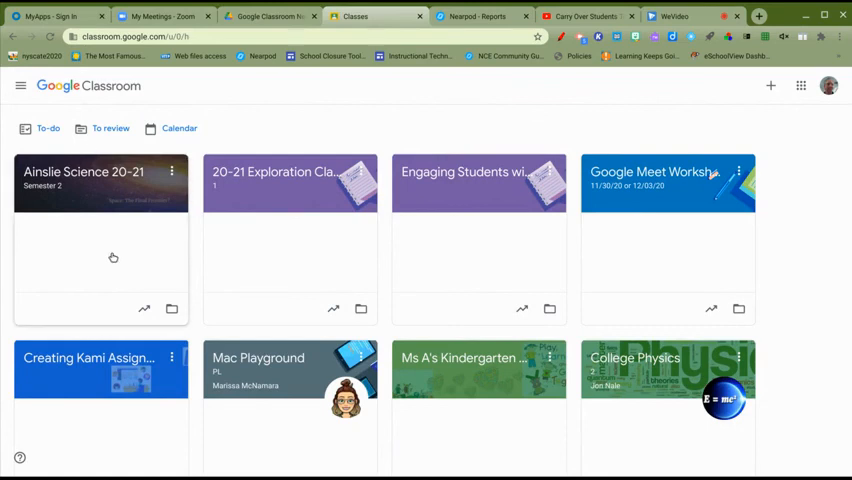
pyautogui.moveTo(132, 216)
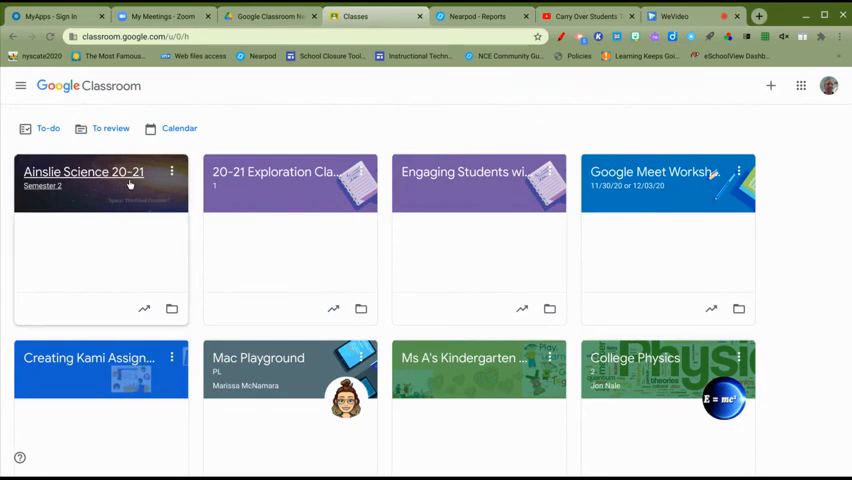
# - Open the Semester 2 class's Stream page showing its class code
pyautogui.click(100, 172)
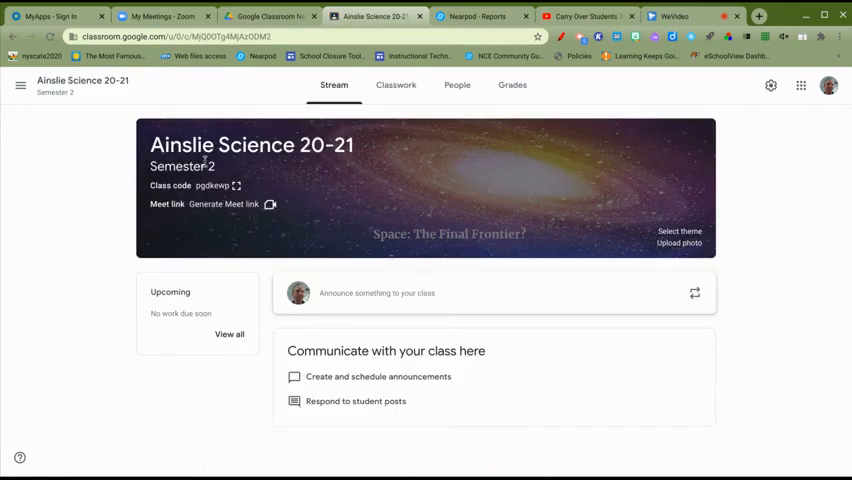
pyautogui.moveTo(454, 318)
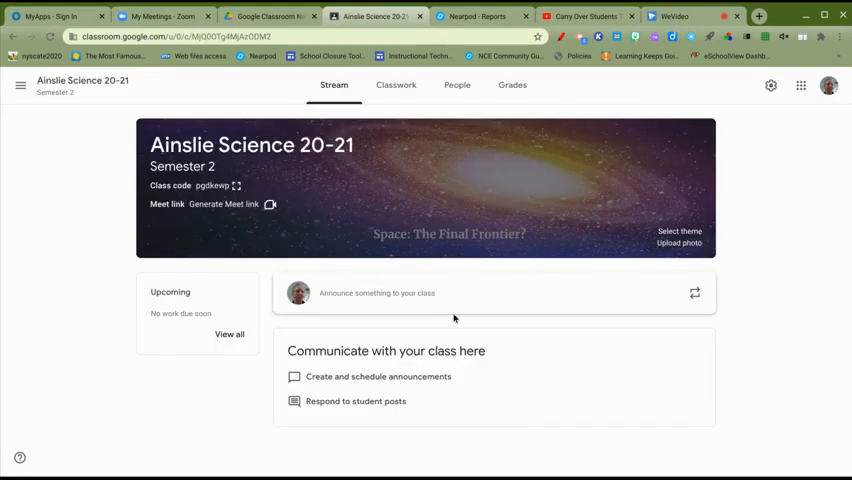
pyautogui.moveTo(460, 324)
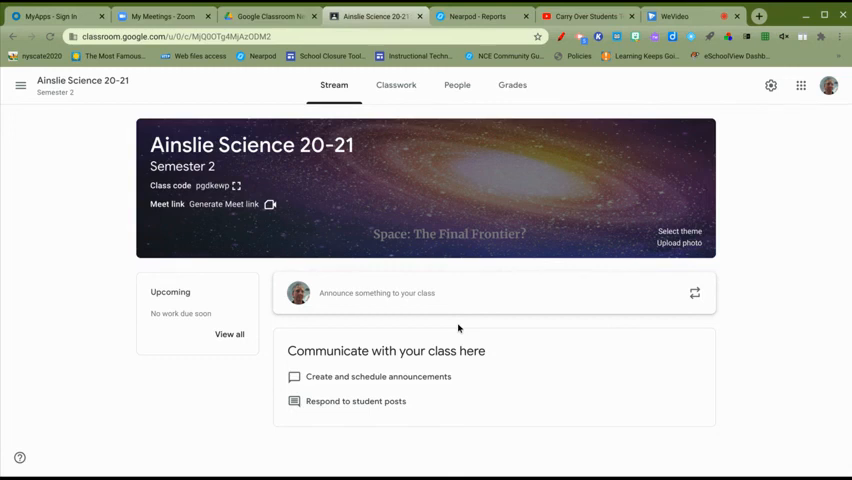
pyautogui.moveTo(458, 328)
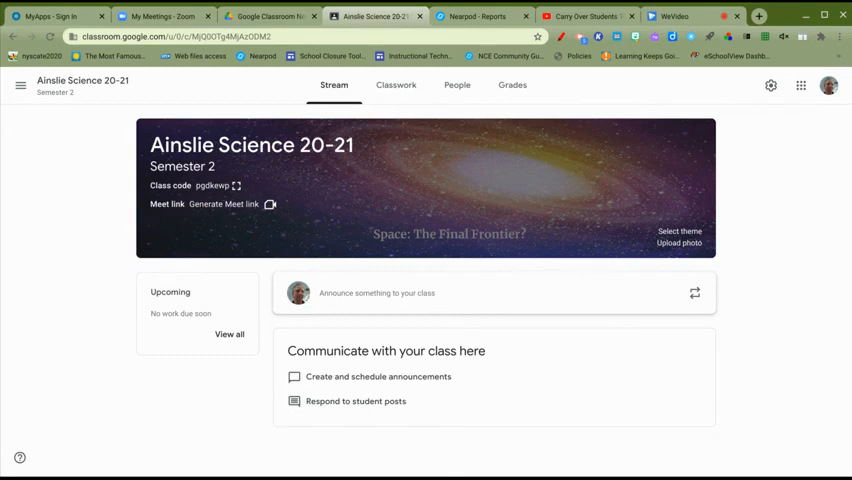